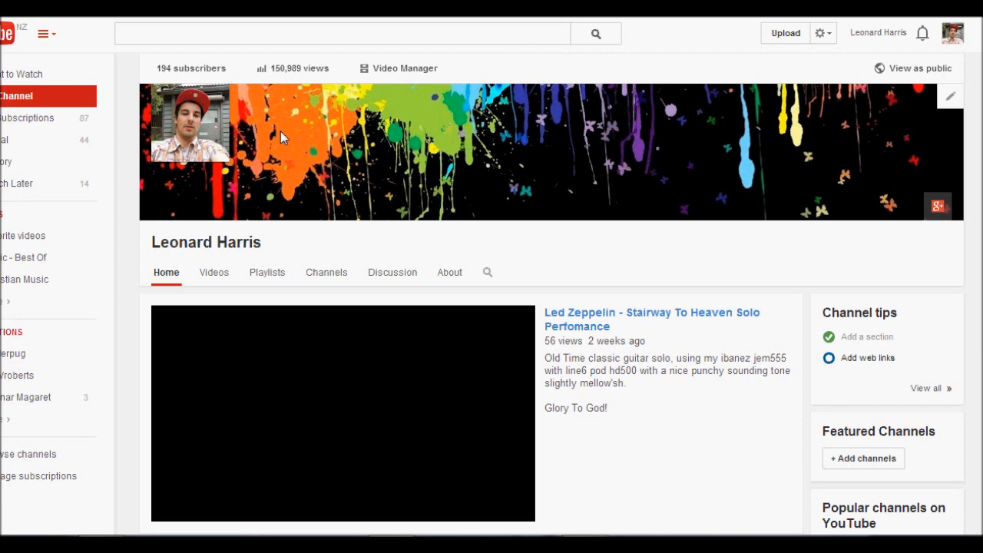
pyautogui.moveTo(272, 261)
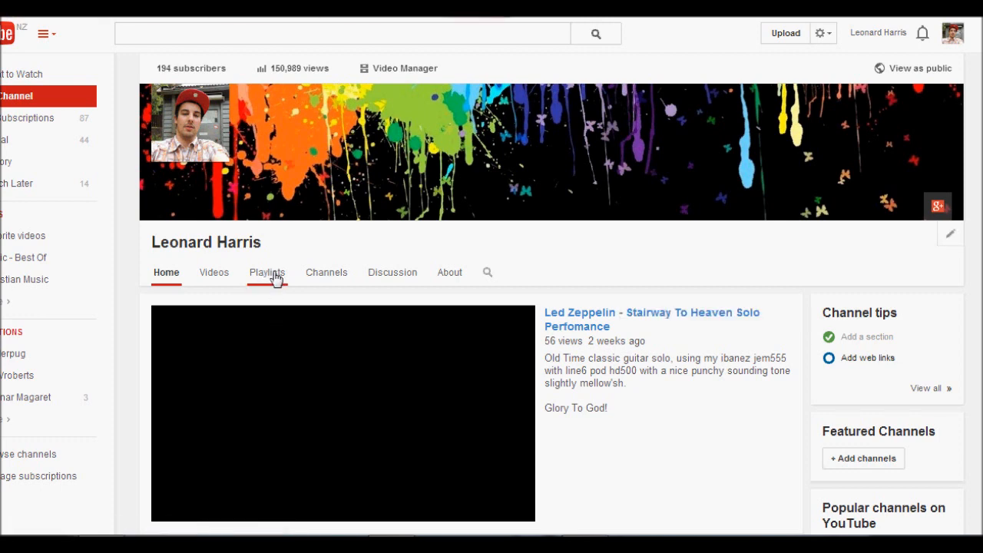
# - From the channel's Playlists page, draft a new playlist titled 'Music - Best Of' and review its privacy choices
pyautogui.click(267, 272)
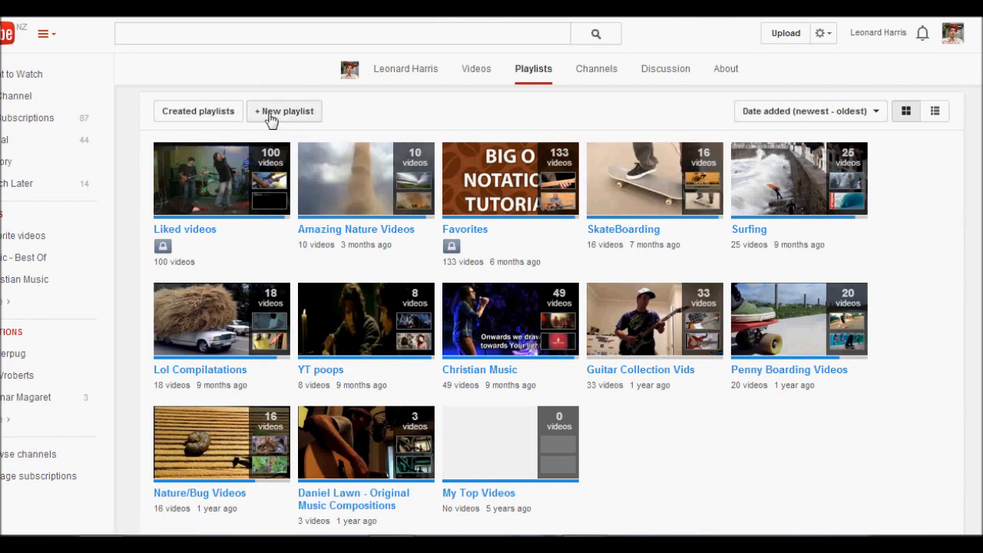
pyautogui.click(283, 111)
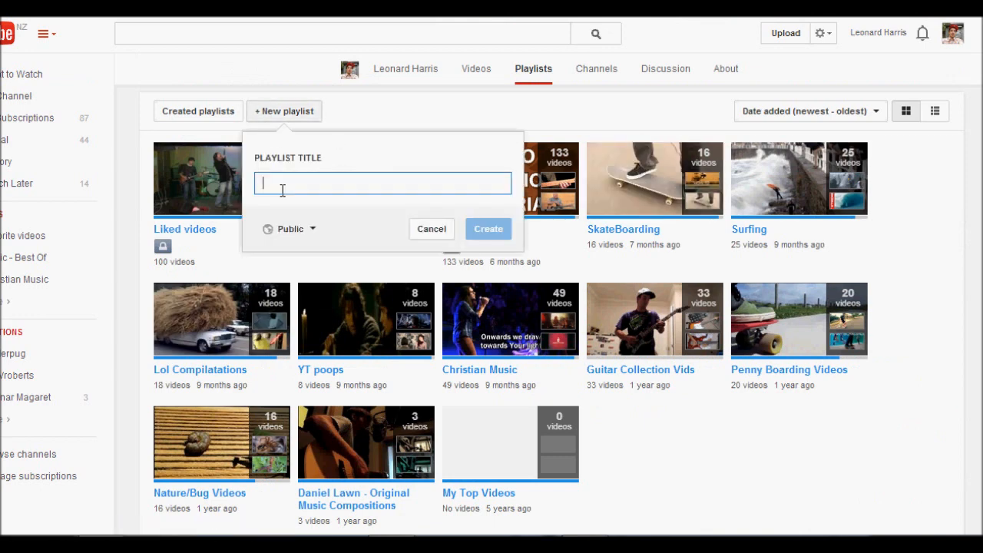
pyautogui.write('Music')
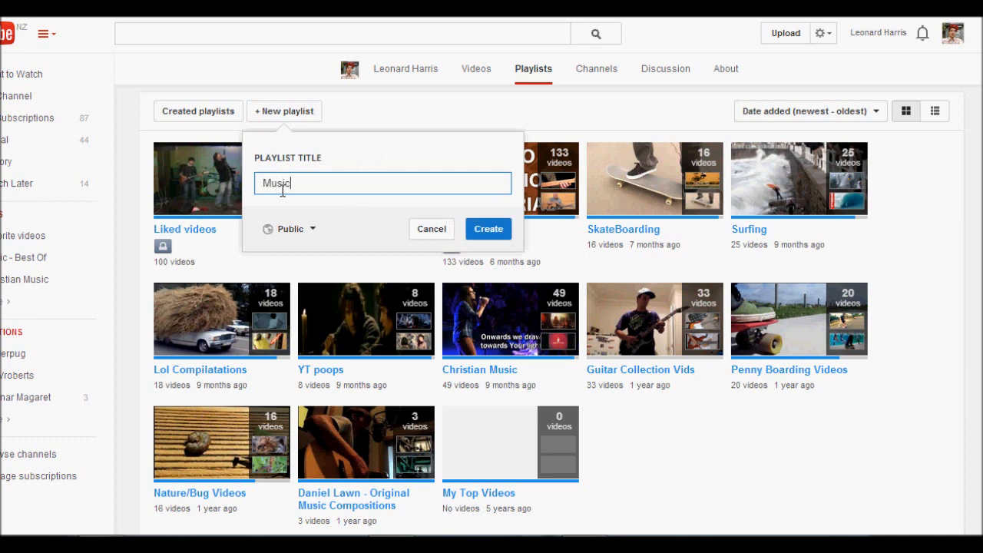
pyautogui.write('- Best Of')
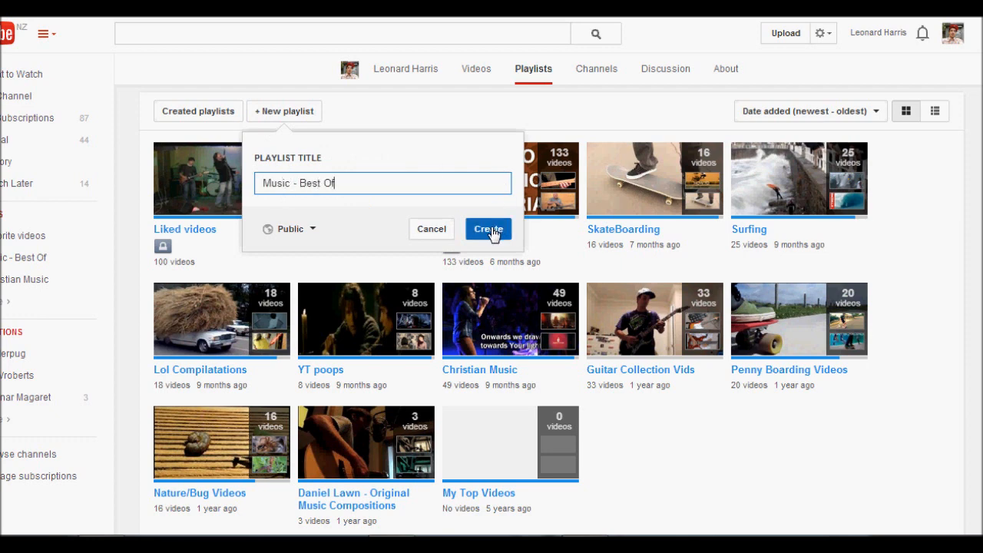
pyautogui.moveTo(290, 229)
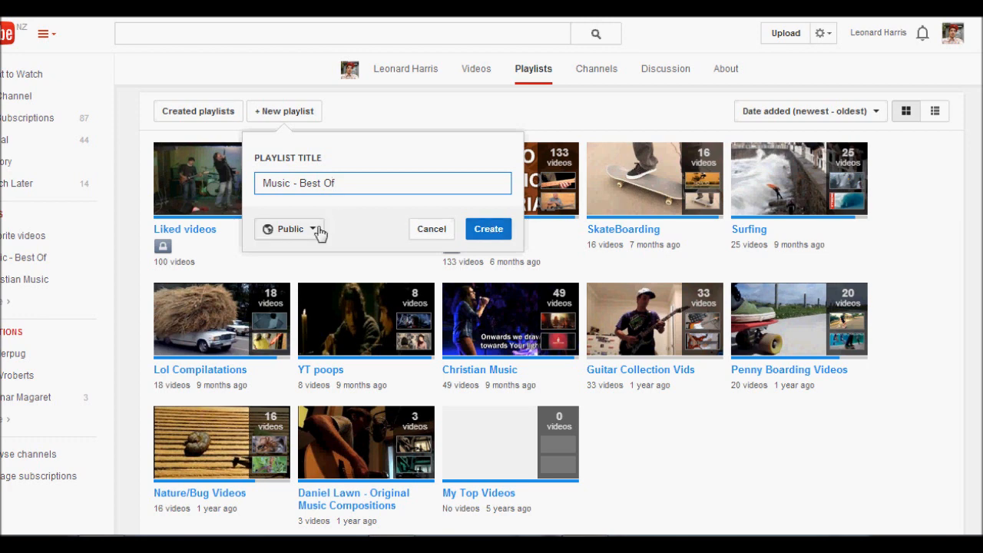
pyautogui.click(290, 229)
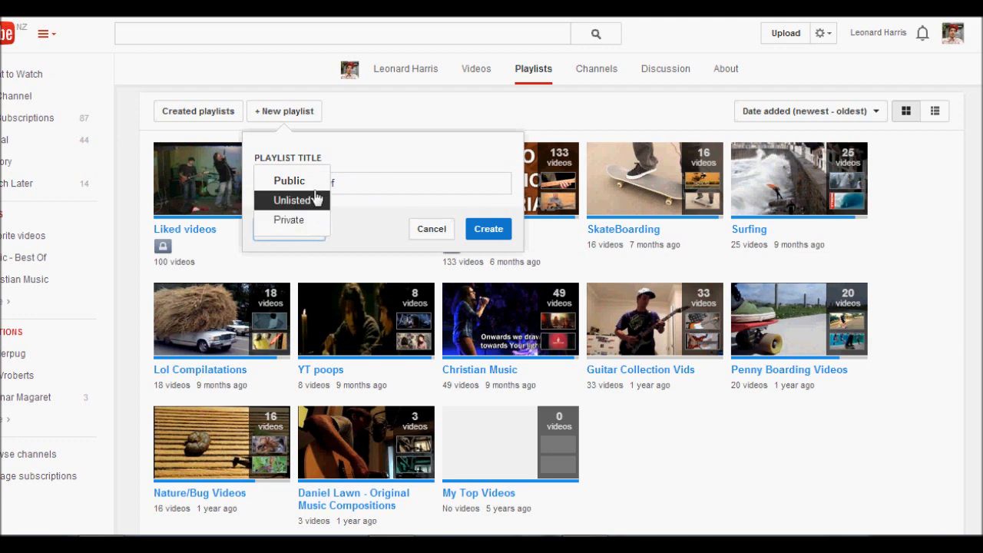
pyautogui.moveTo(291, 219)
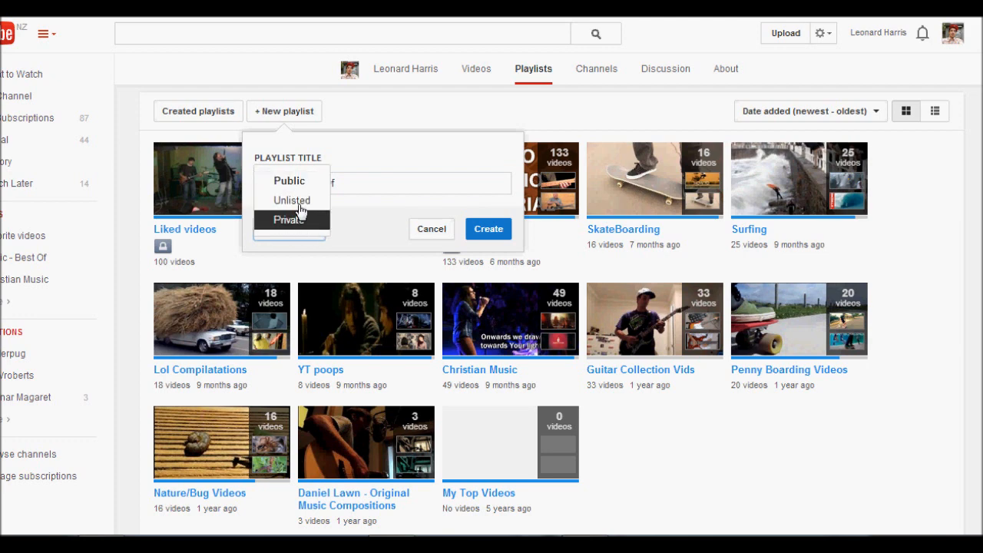
pyautogui.moveTo(291, 200)
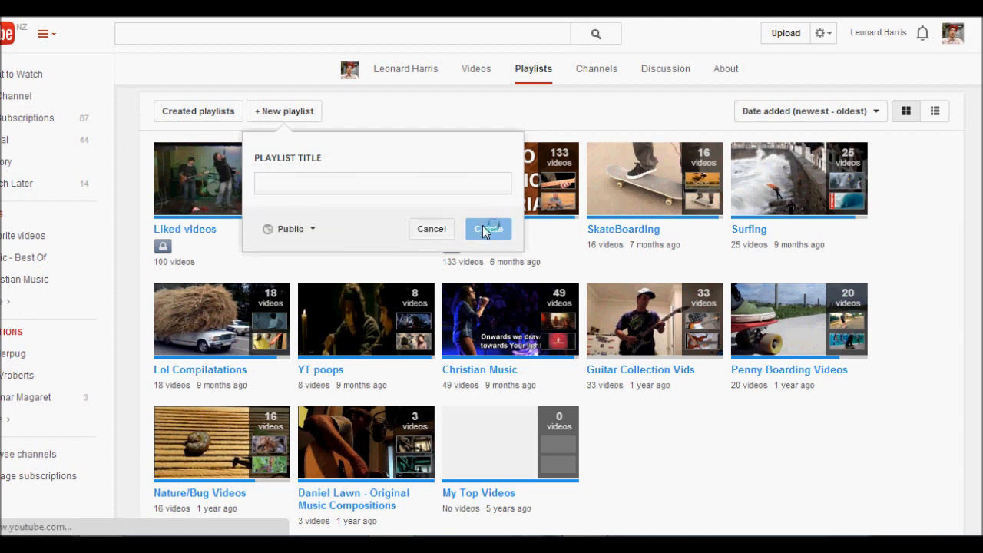
# - Create the public 'Music - Best Of' playlist and open its empty page
pyautogui.click(488, 229)
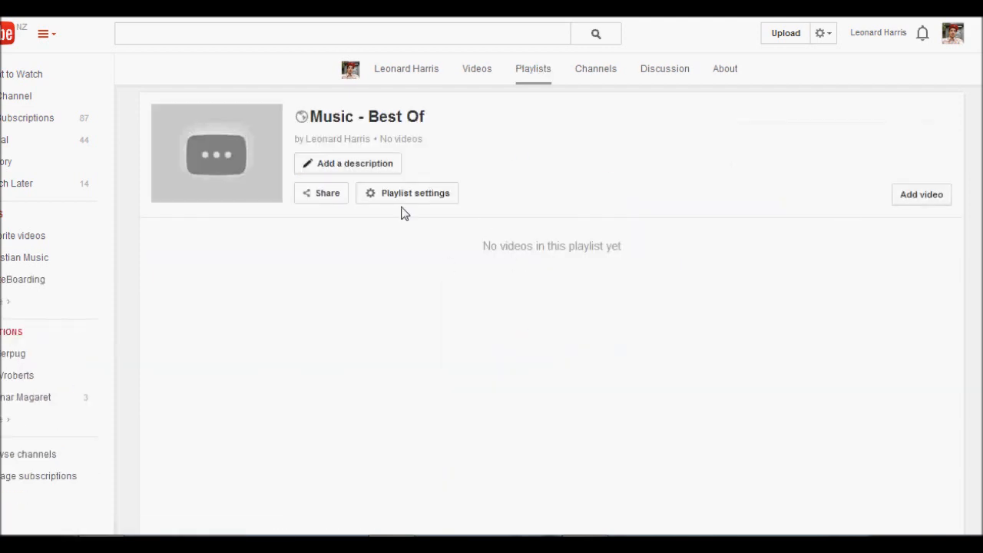
pyautogui.moveTo(482, 245)
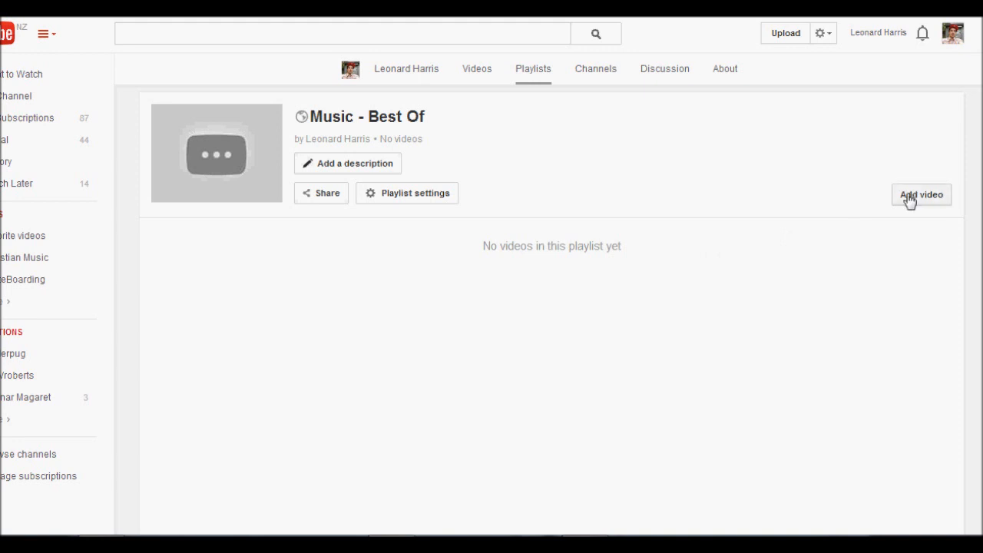
# - Open the Add video dialog, browse its URL and Your videos tabs, and return to Video search
pyautogui.click(921, 194)
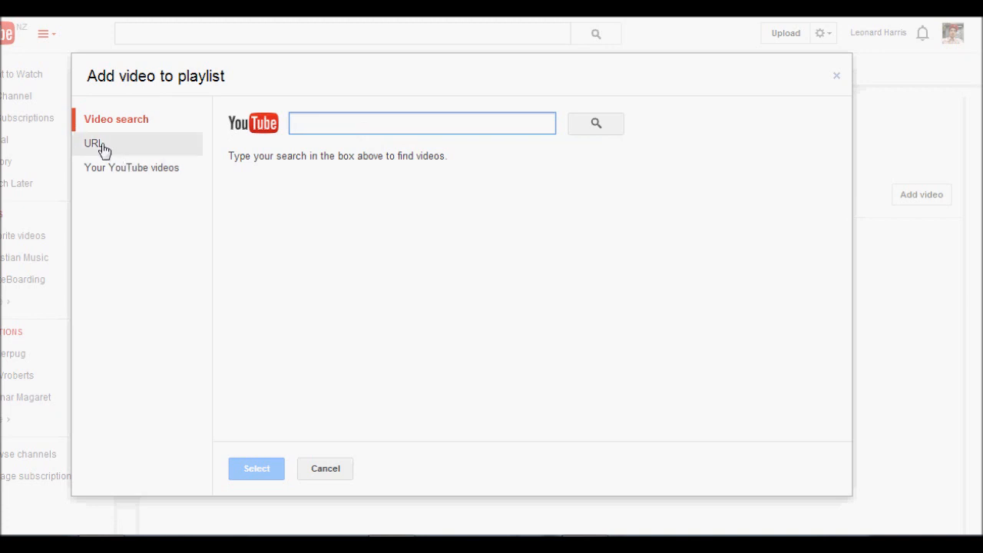
pyautogui.click(92, 143)
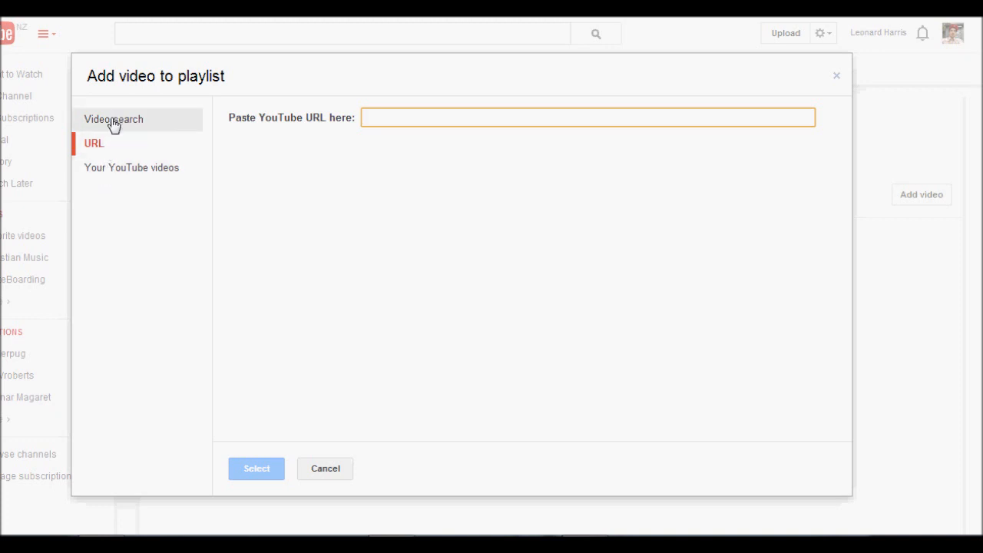
pyautogui.click(131, 167)
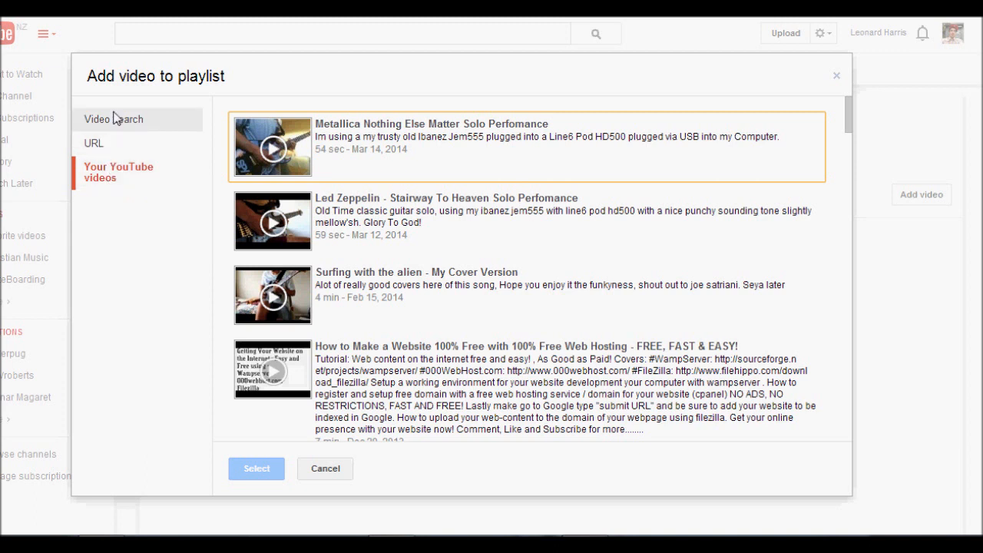
pyautogui.click(113, 119)
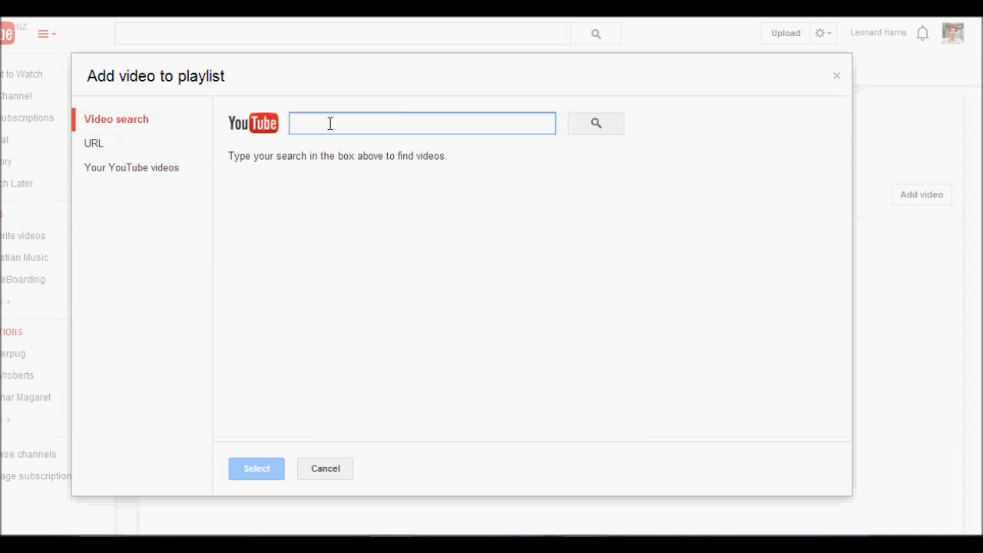
# - Search 'best of you' and add Foo Fighters' Best Of You to the playlist
pyautogui.write('best of you')
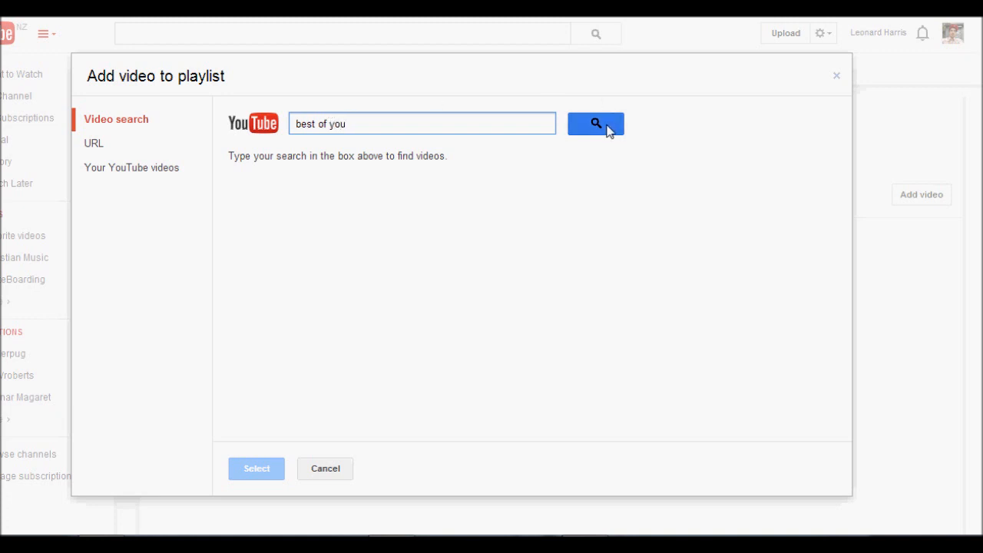
pyautogui.click(595, 123)
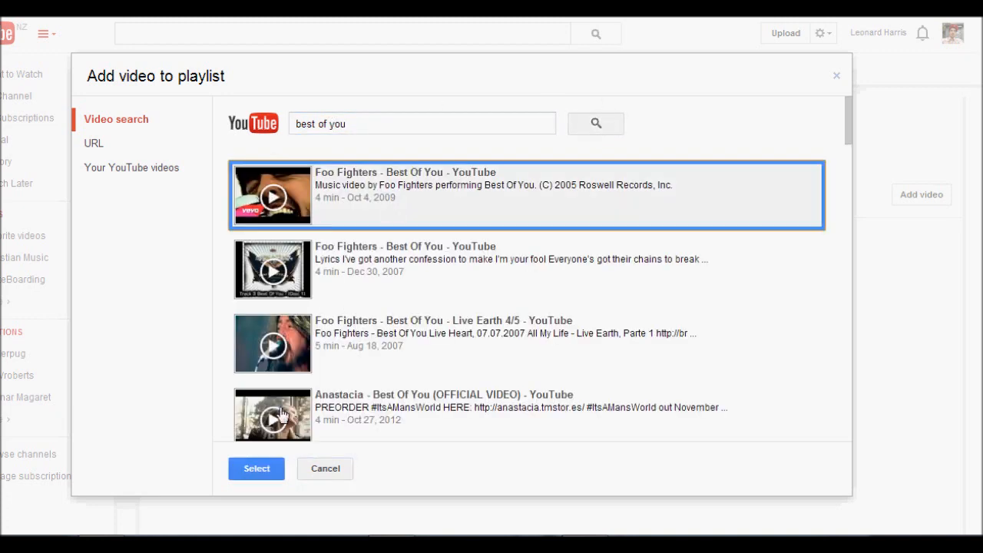
pyautogui.moveTo(286, 192)
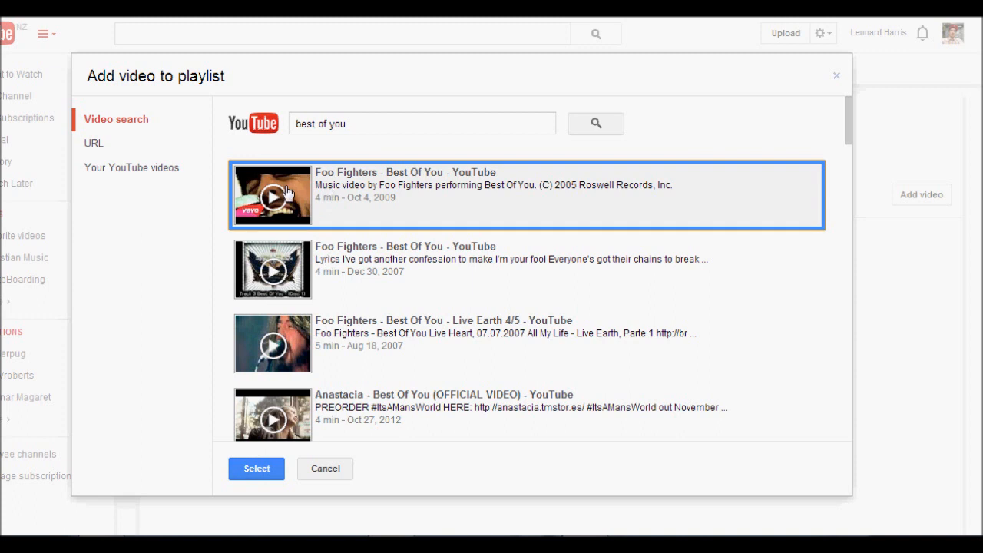
pyautogui.moveTo(274, 417)
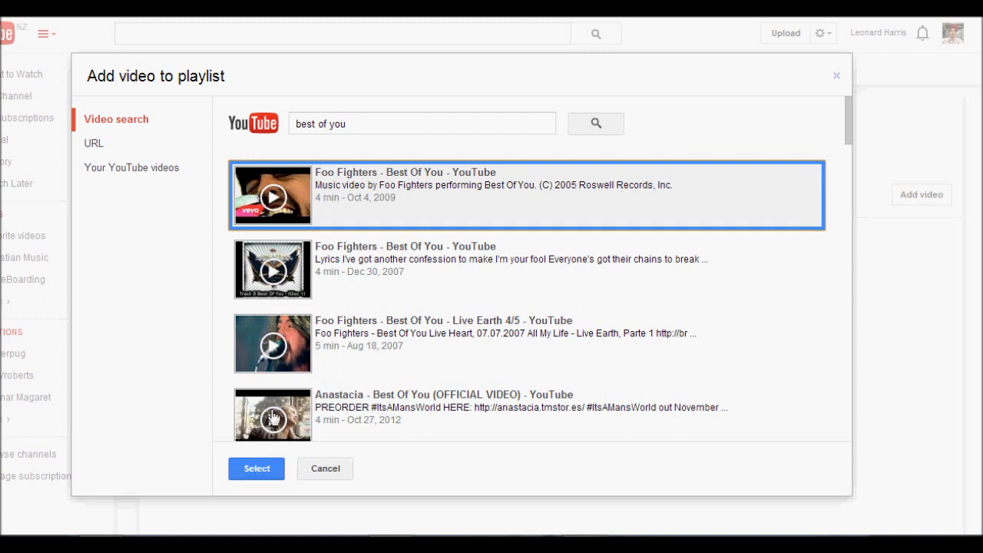
pyautogui.moveTo(287, 310)
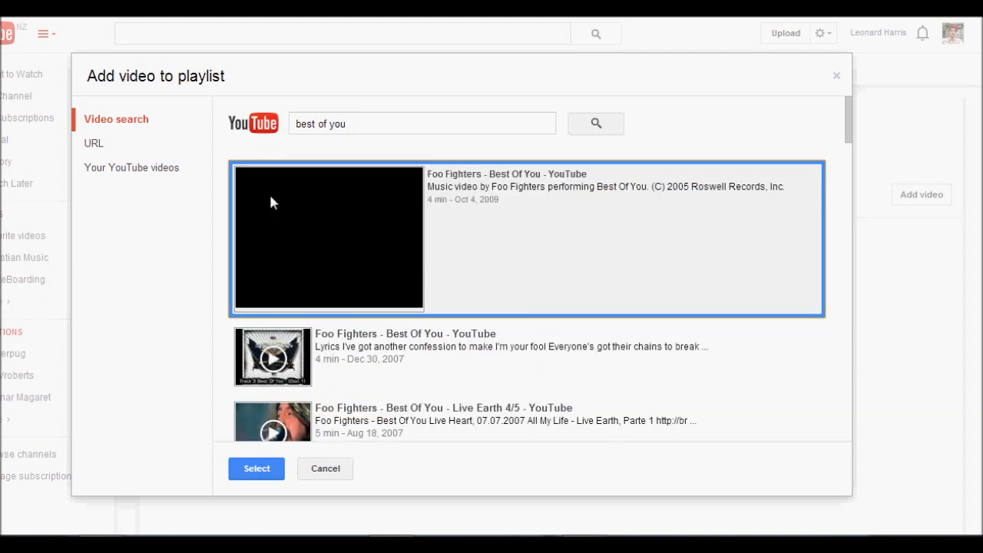
pyautogui.click(328, 237)
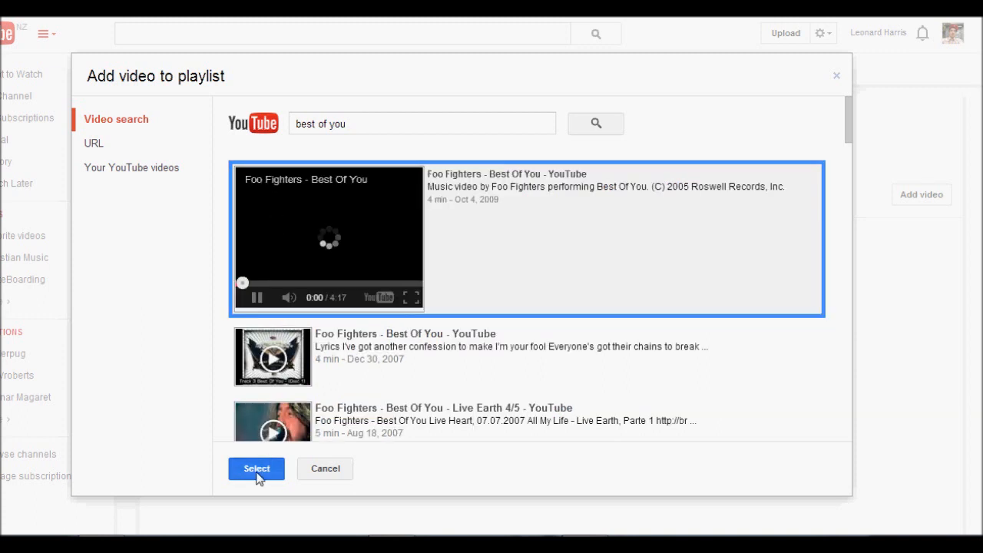
pyautogui.click(256, 469)
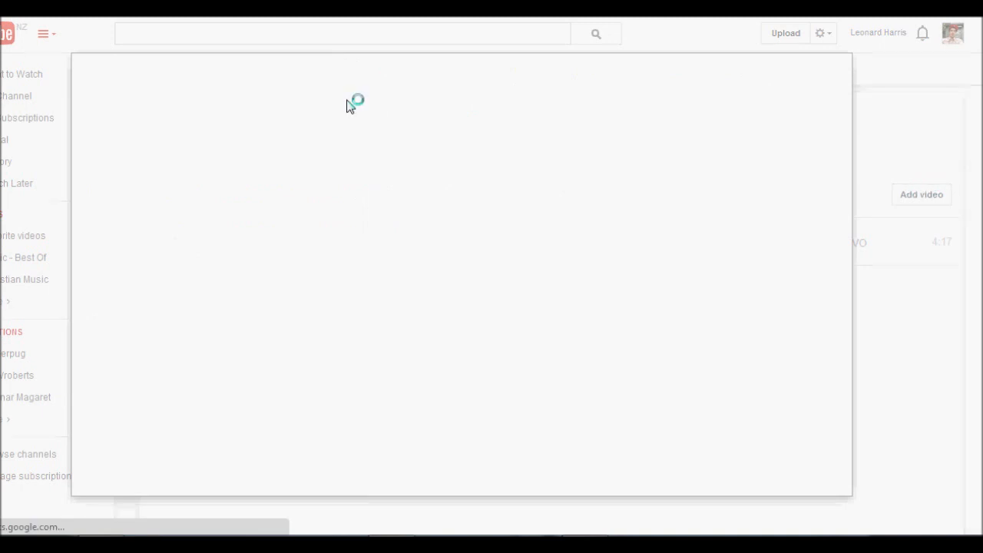
# - Search for 3 Doors Down and add Here Without You as the second video
pyautogui.write('3 doors down')
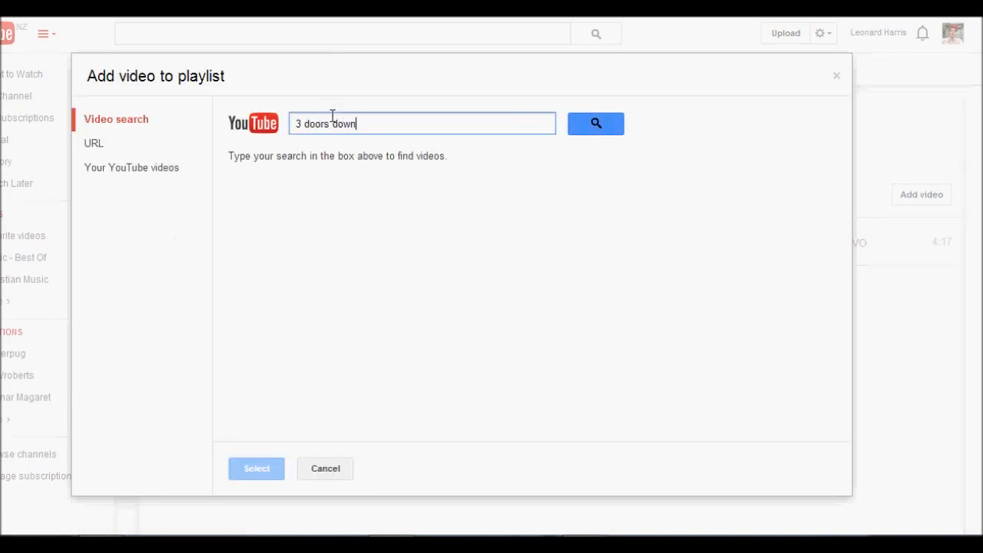
pyautogui.click(595, 123)
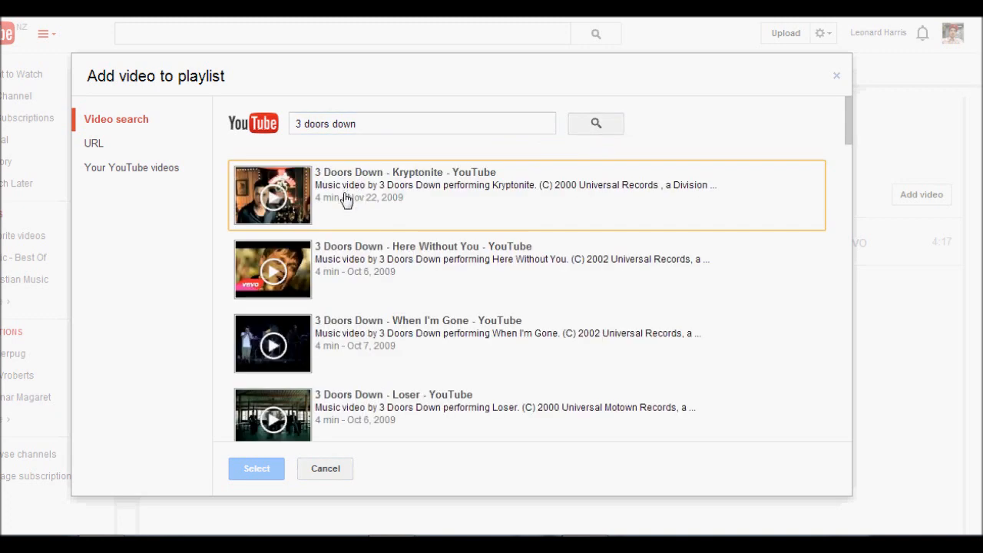
pyautogui.click(526, 269)
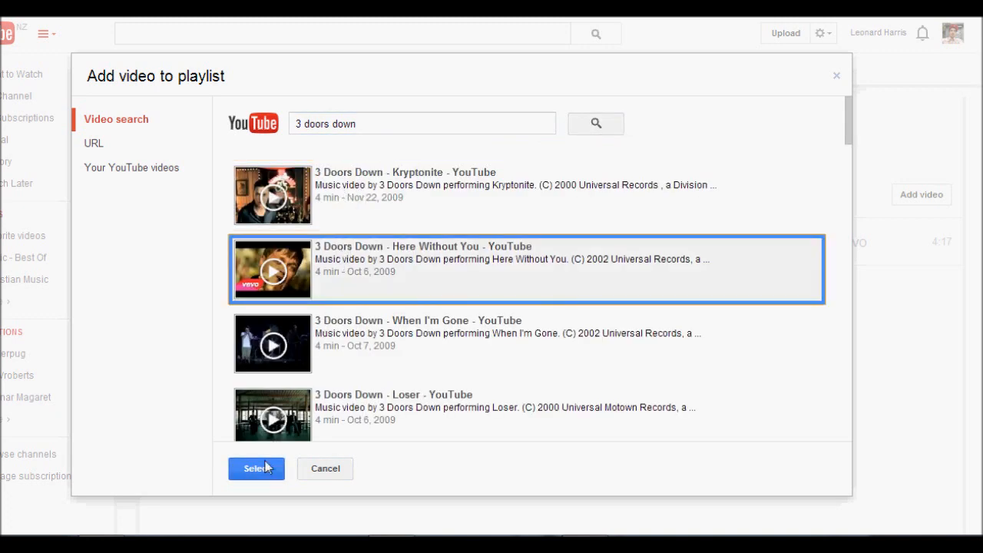
pyautogui.click(256, 469)
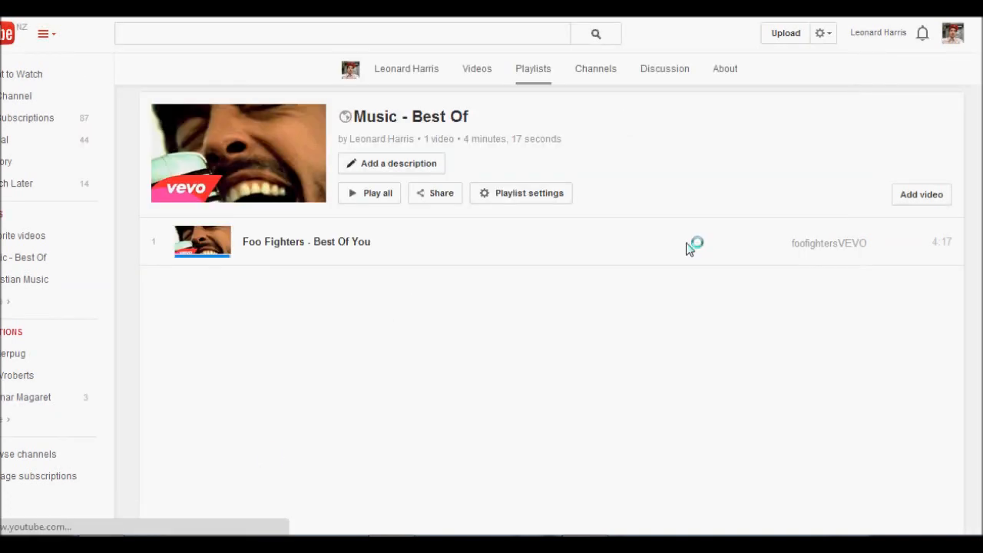
pyautogui.click(921, 195)
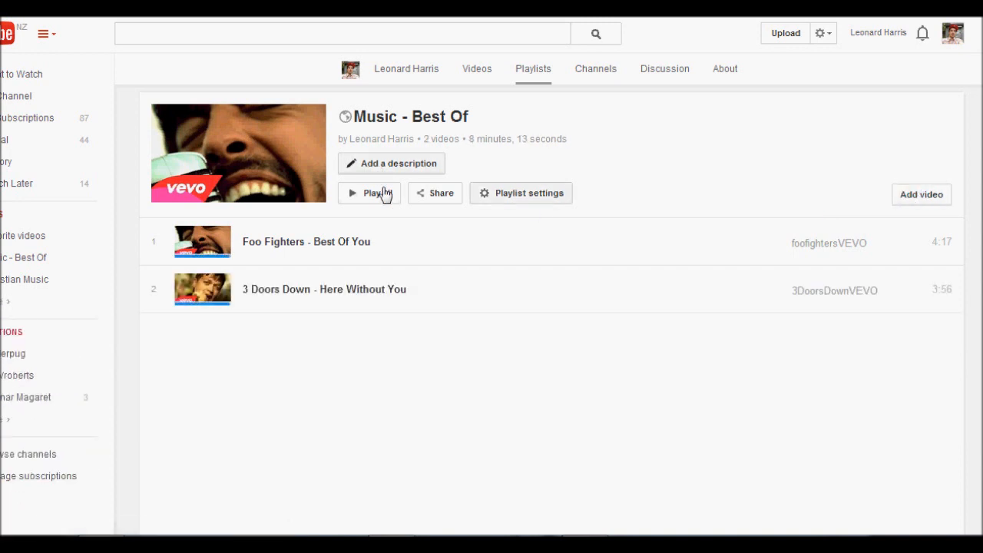
# - Search 'jimmy eat world' and add The Middle as the third playlist video
pyautogui.click(921, 194)
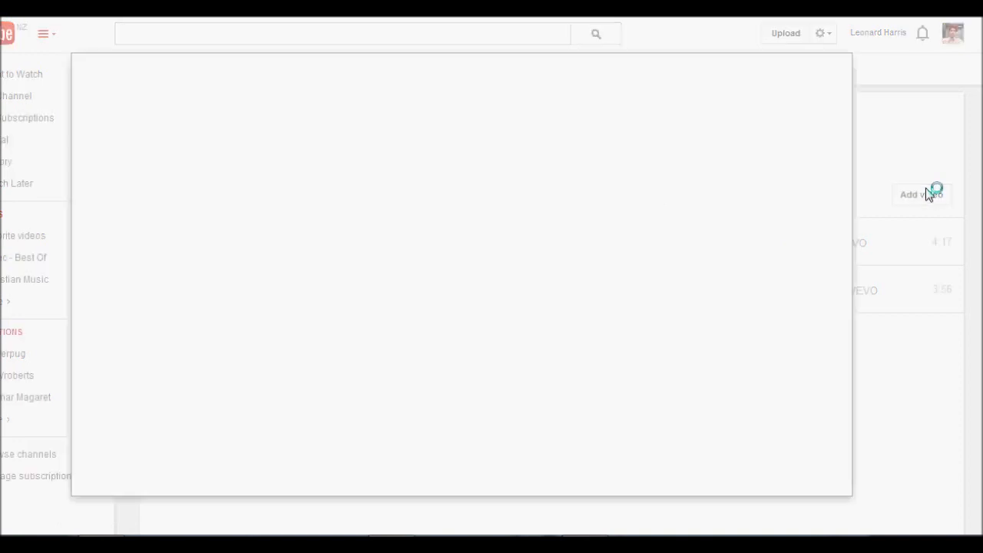
pyautogui.click(921, 194)
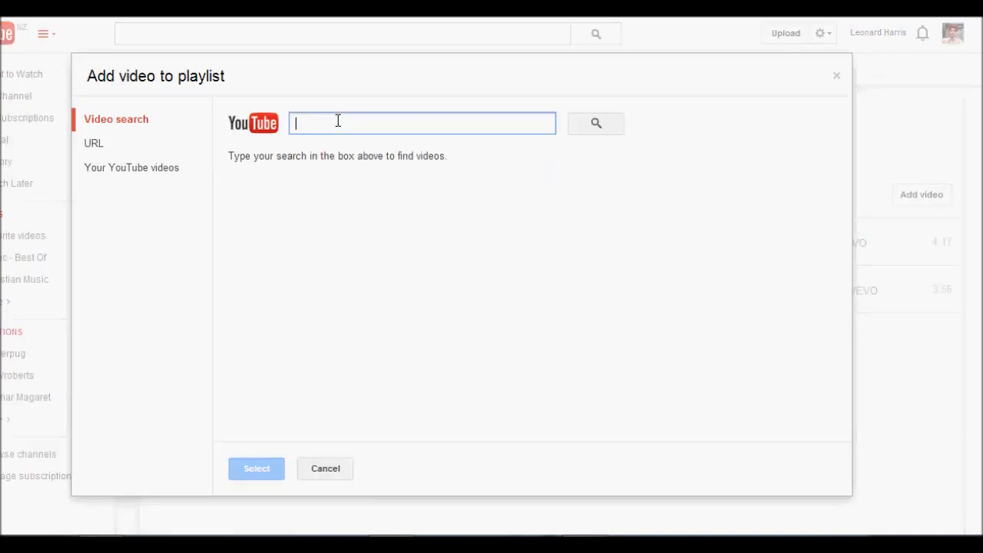
pyautogui.write('jimmy eat world')
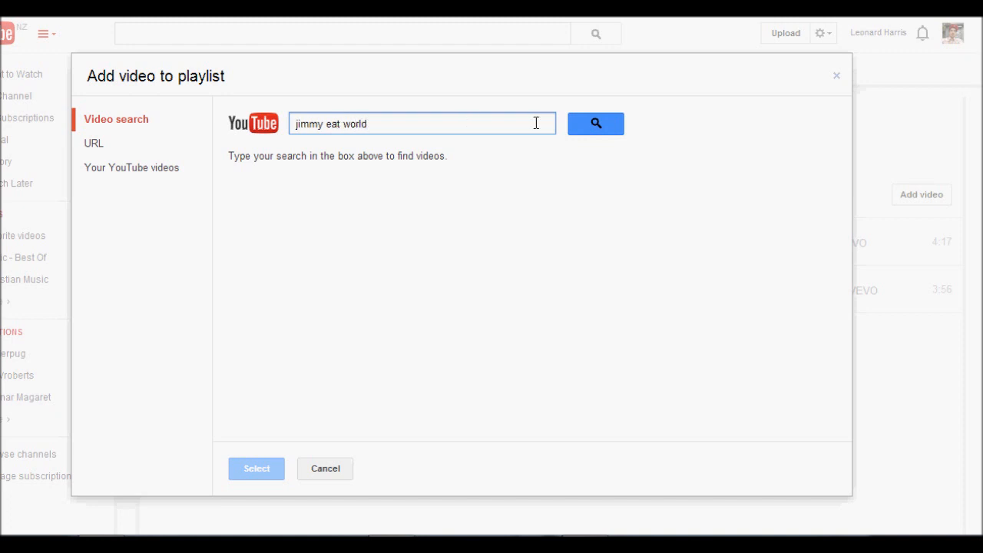
pyautogui.click(597, 123)
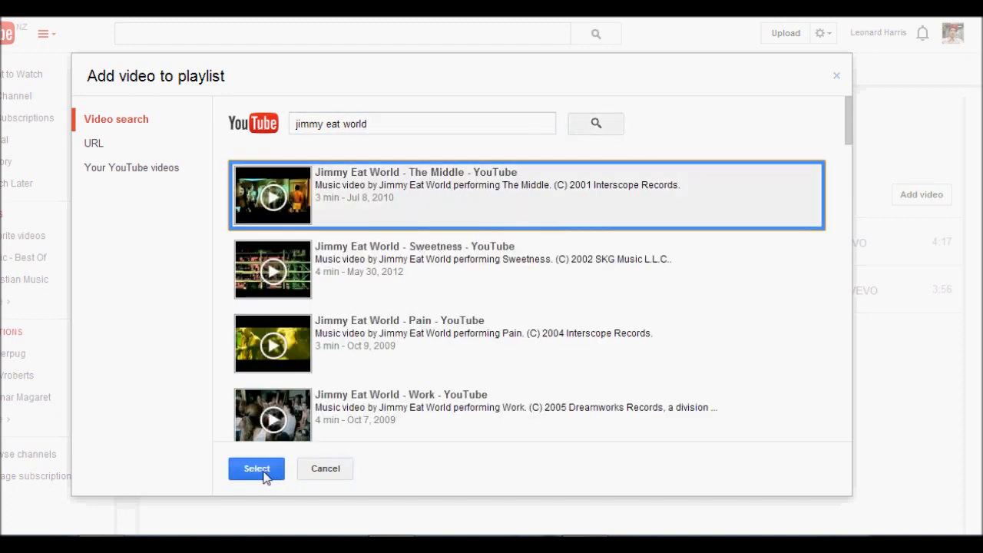
pyautogui.click(256, 469)
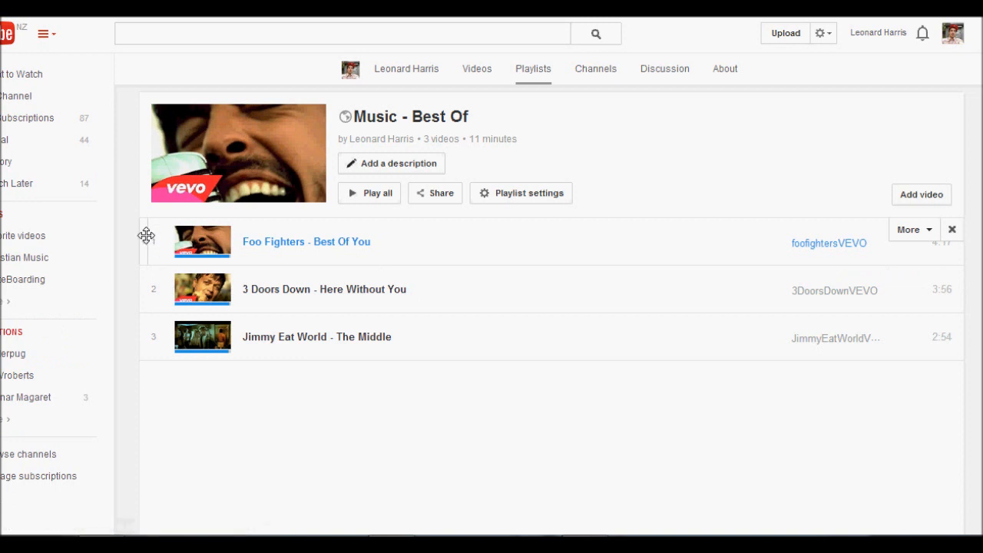
# - Drag Foo Fighters' Best Of You below 3 Doors Down's Here Without You
pyautogui.moveTo(146, 236); pyautogui.dragTo(150, 308)
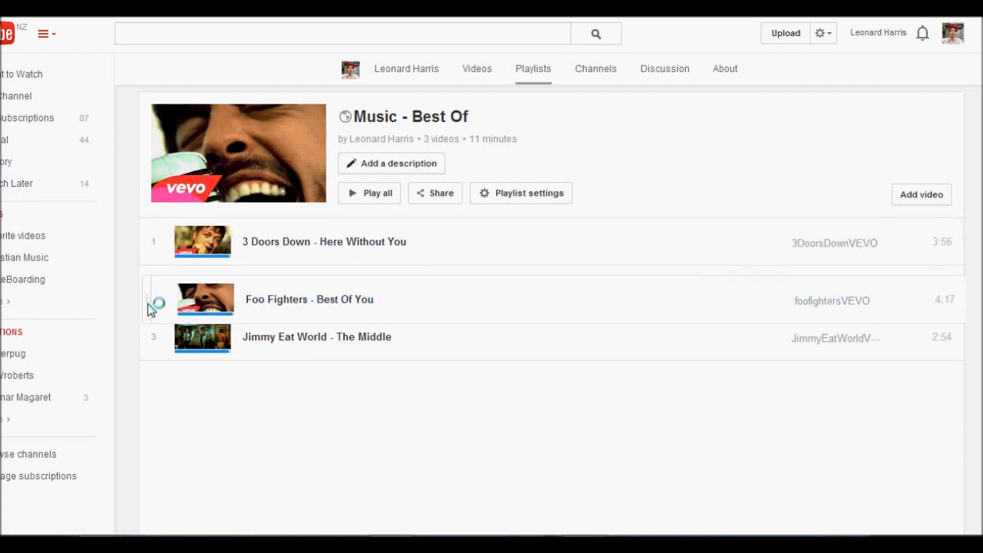
pyautogui.moveTo(150, 299); pyautogui.dragTo(150, 242)
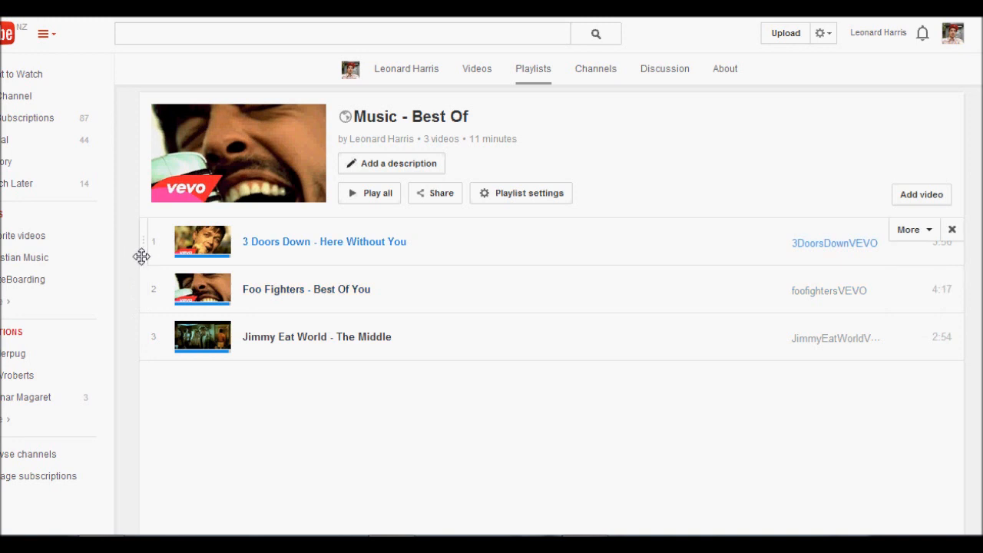
pyautogui.moveTo(202, 289); pyautogui.dragTo(202, 376)
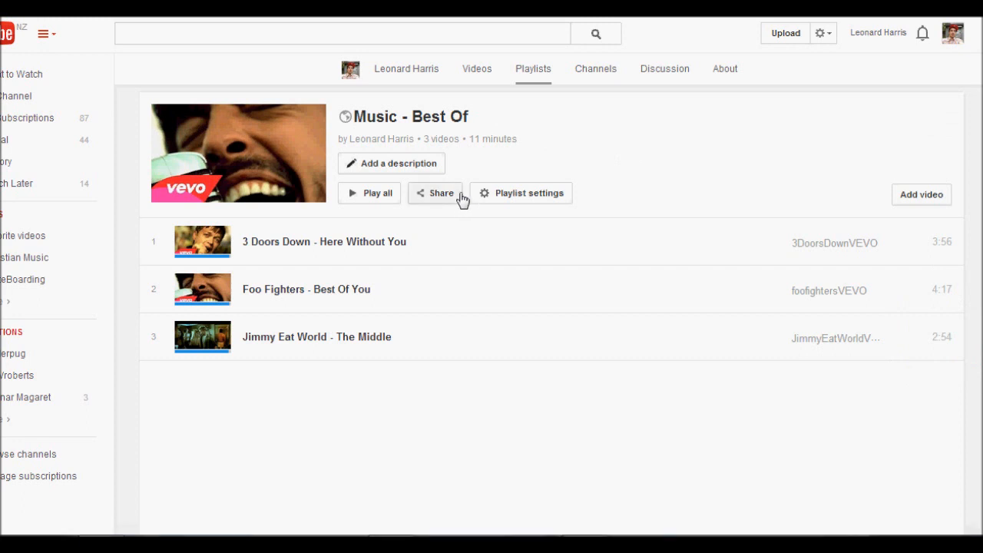
# - Save the playlist settings as Public with embedding allowed
pyautogui.click(522, 192)
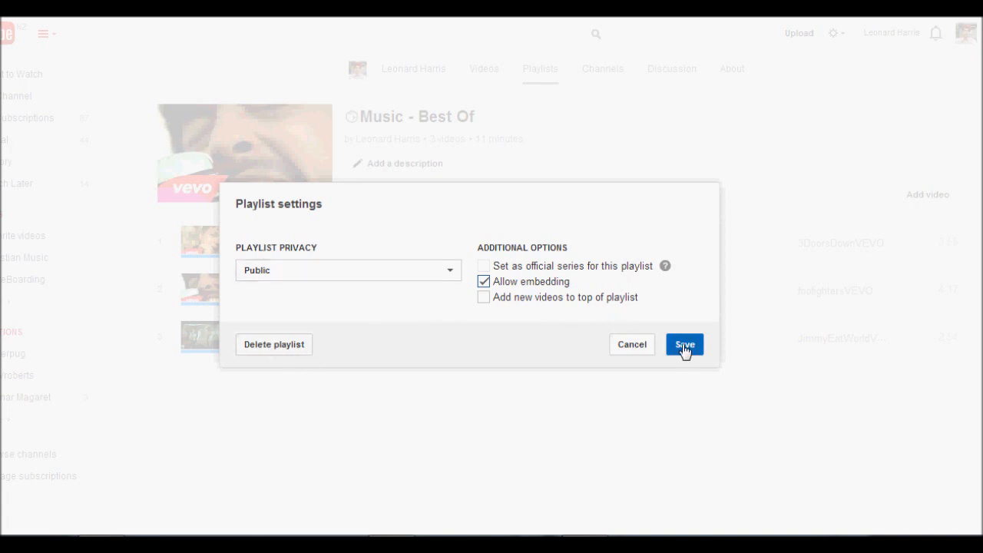
pyautogui.click(684, 345)
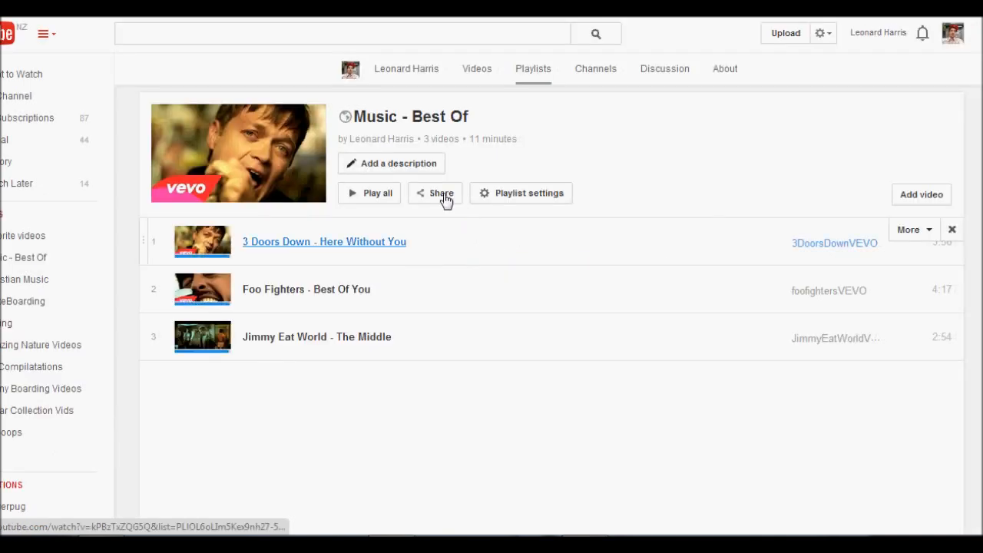
# - Review the playlist's sharing options: social links, embed code and email form
pyautogui.click(435, 193)
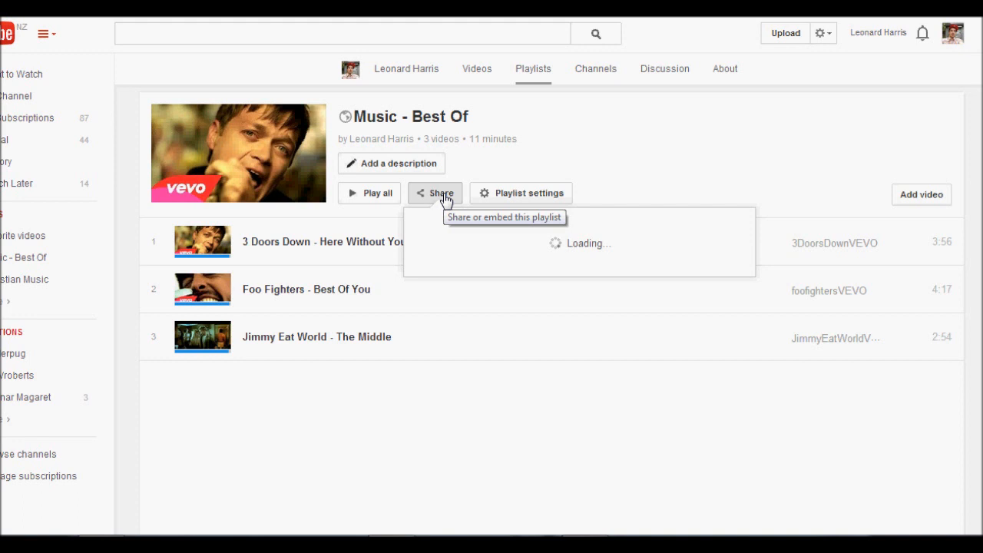
pyautogui.moveTo(447, 213)
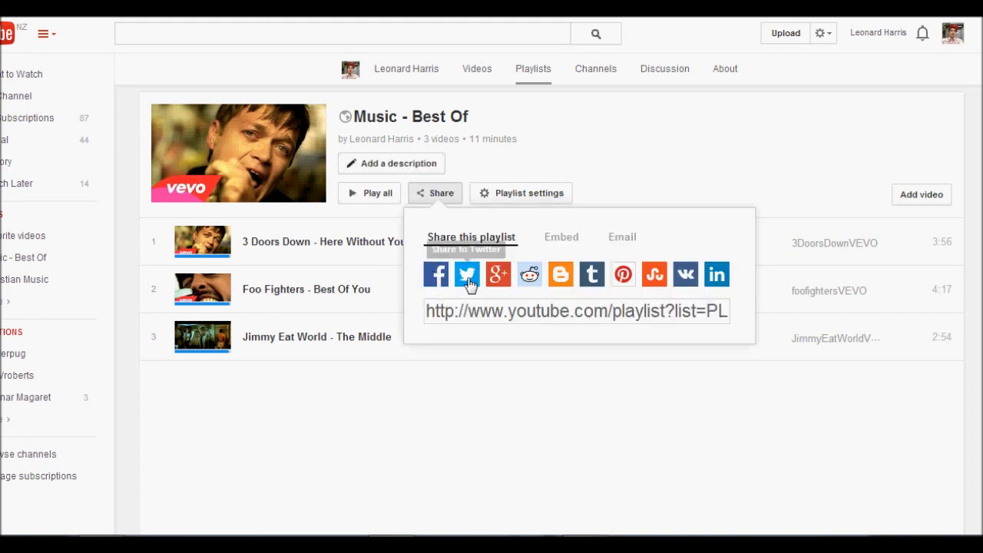
pyautogui.click(466, 275)
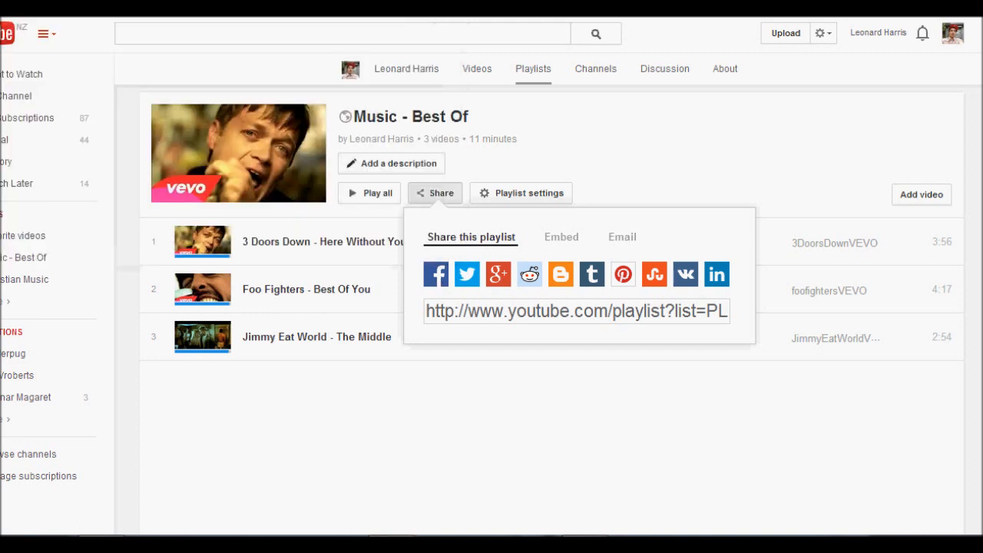
pyautogui.moveTo(579, 298)
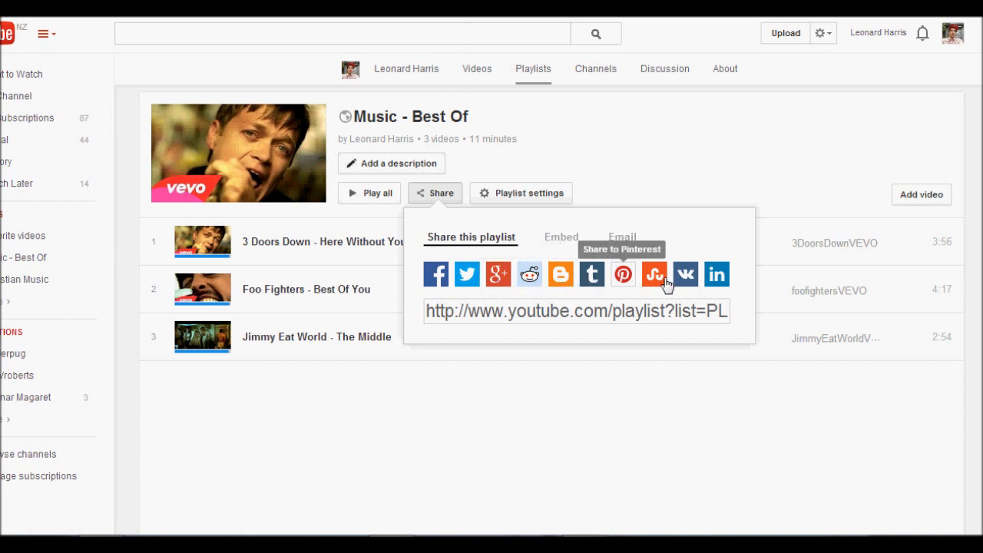
pyautogui.click(561, 236)
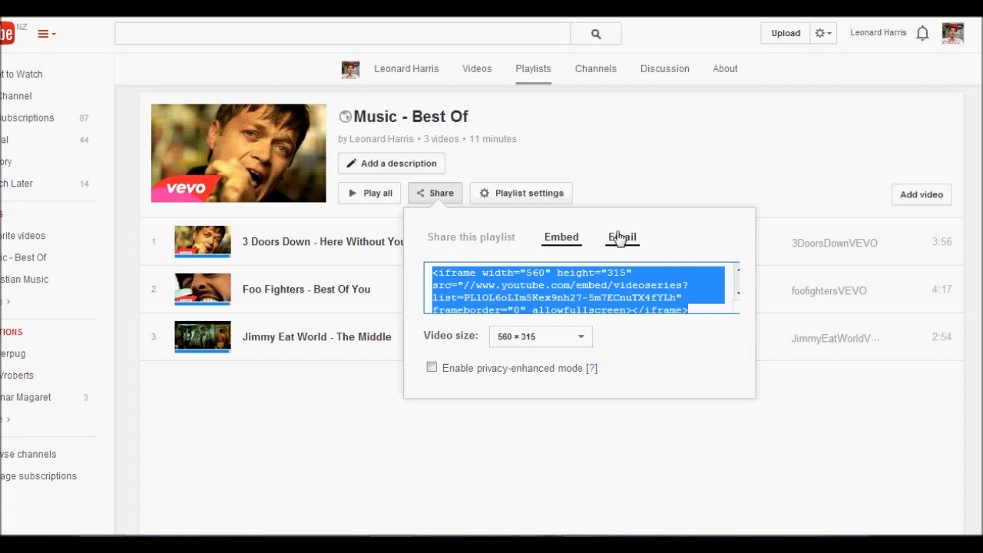
pyautogui.click(621, 236)
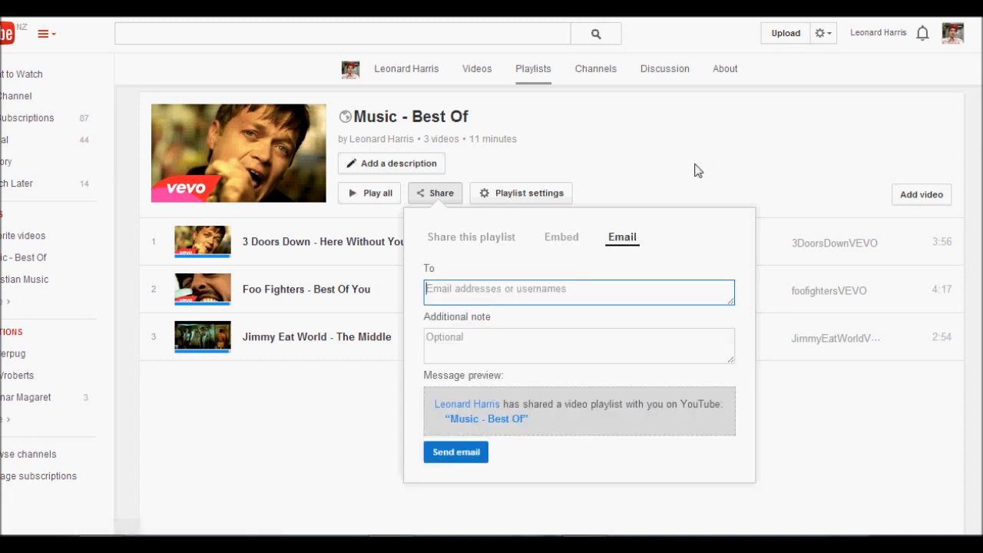
pyautogui.click(392, 163)
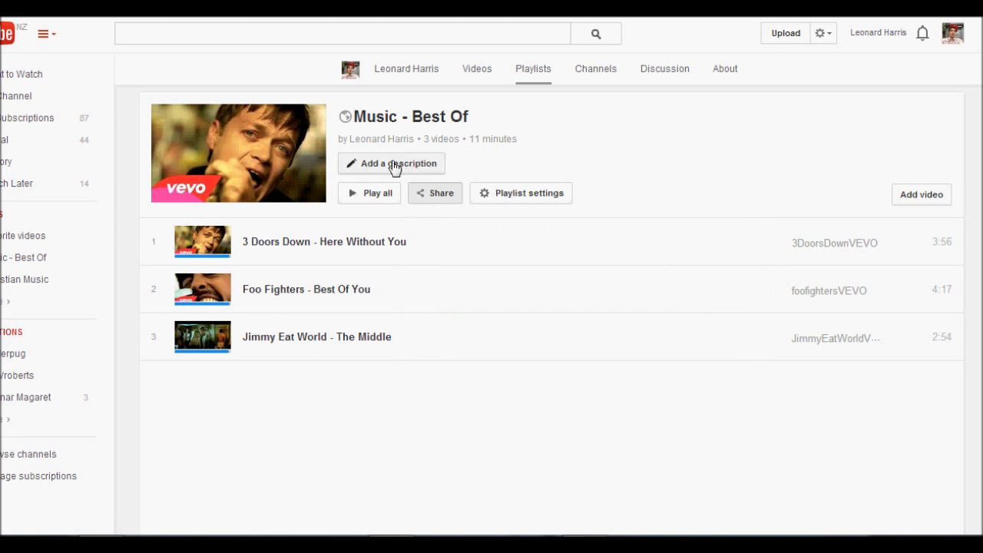
# - Enter the playlist description 'Yeah, my fav songs' and save it
pyautogui.click(392, 163)
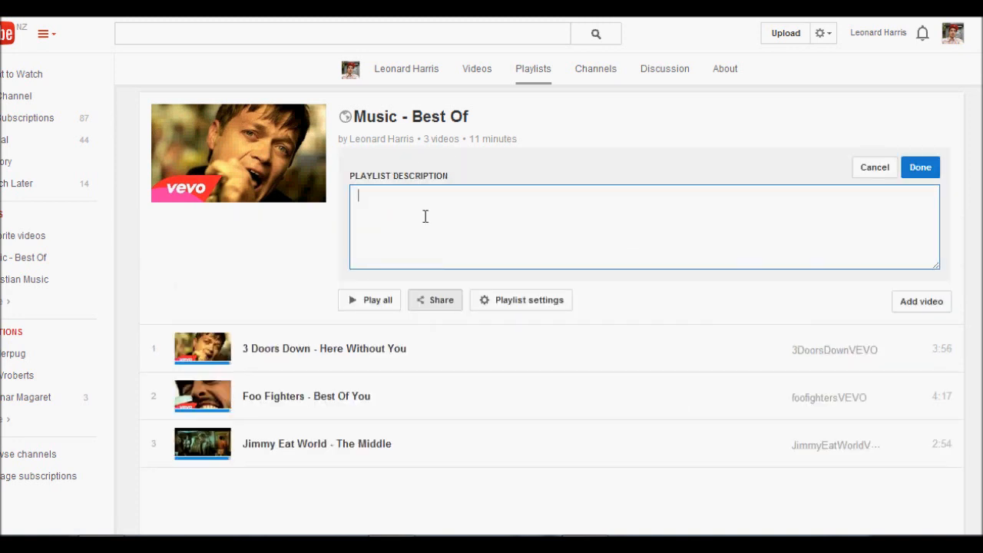
pyautogui.write('Yeah')
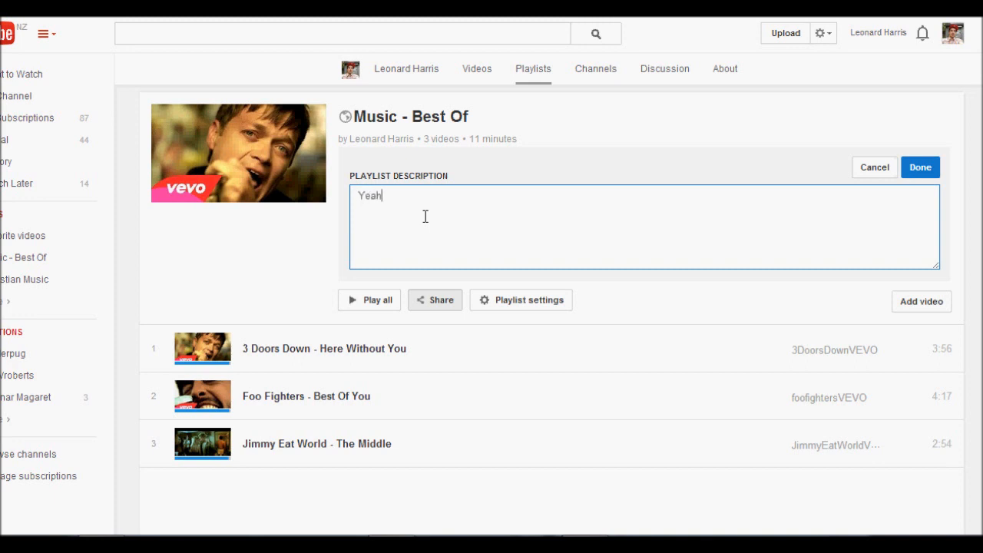
pyautogui.write(', my fav')
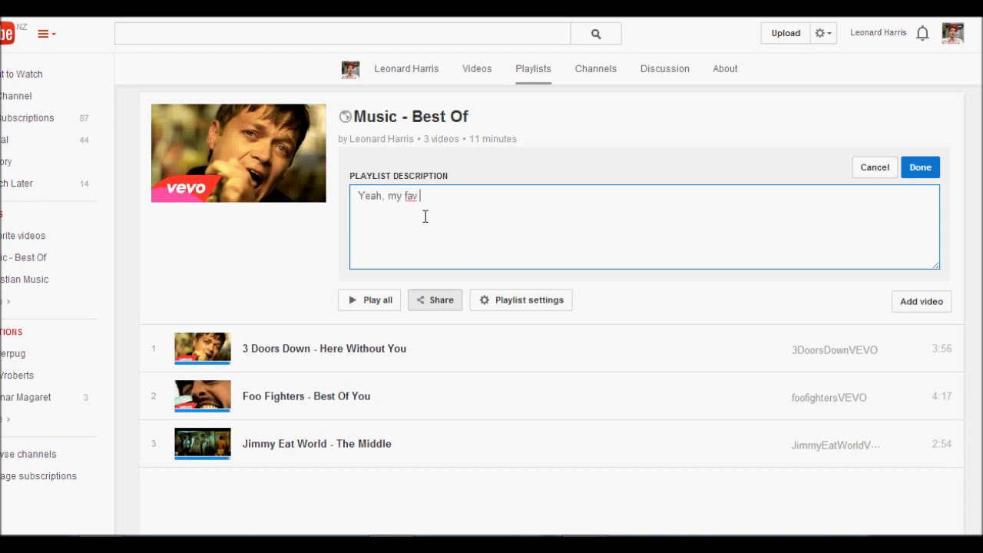
pyautogui.write('songs')
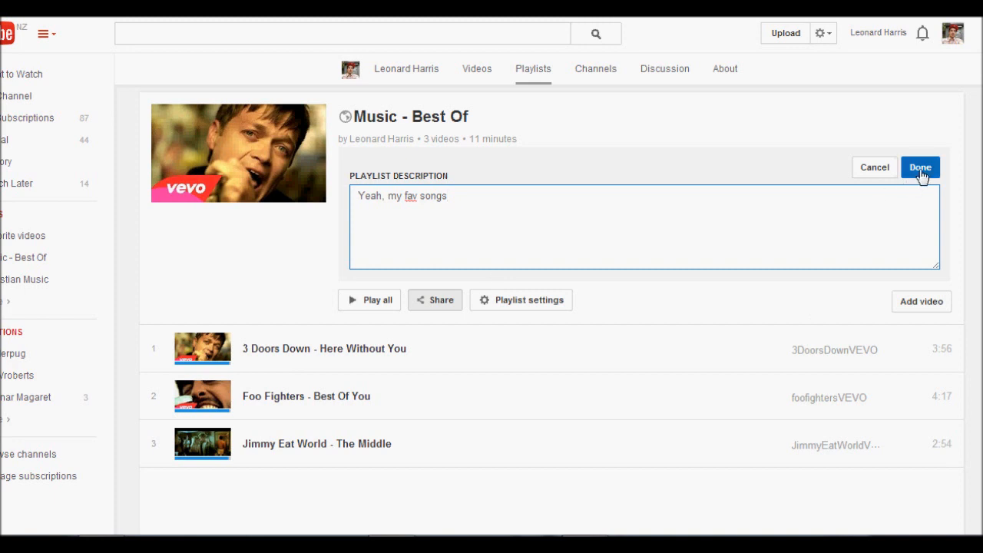
pyautogui.click(920, 167)
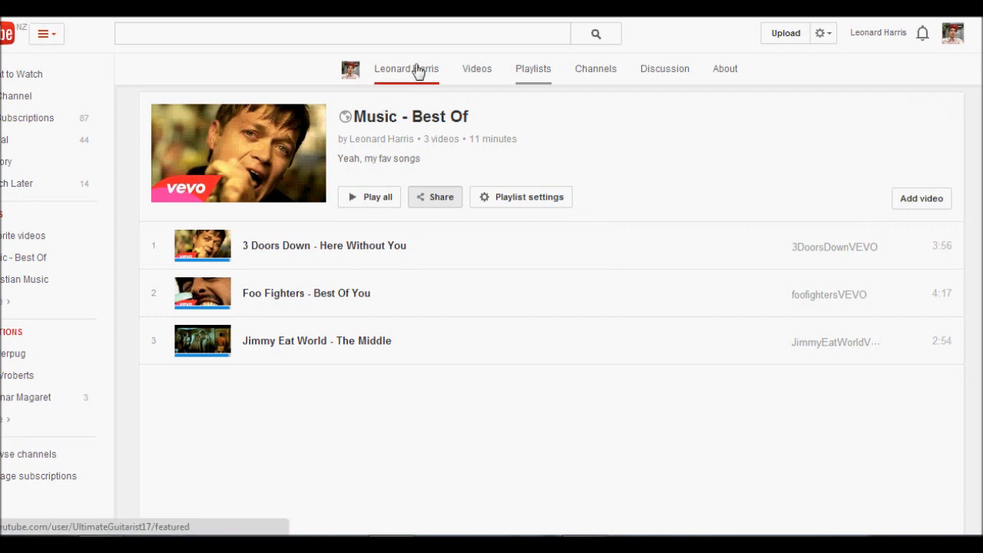
pyautogui.moveTo(545, 395)
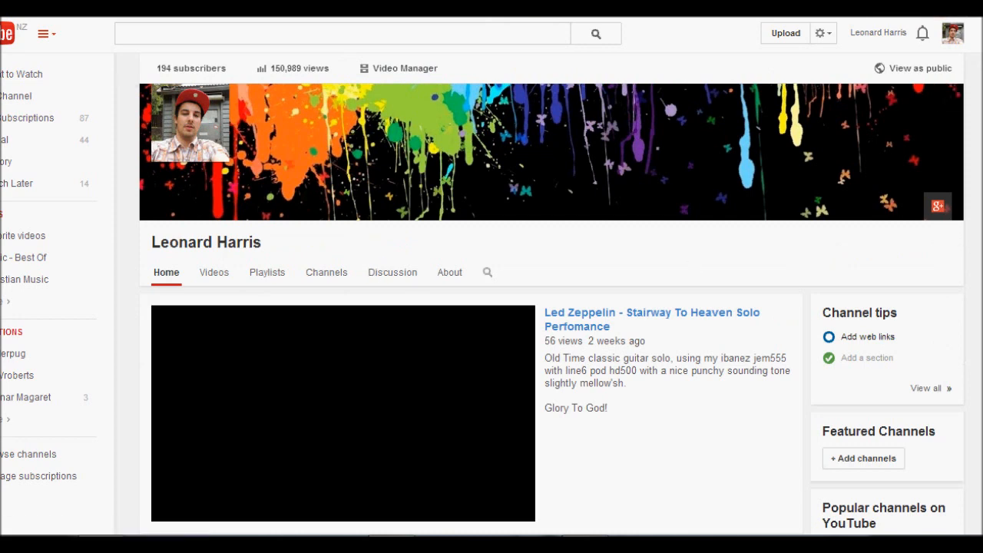
# - Scroll down the channel home page to the playlists, where Music - Best Of appears
pyautogui.scroll(-3)
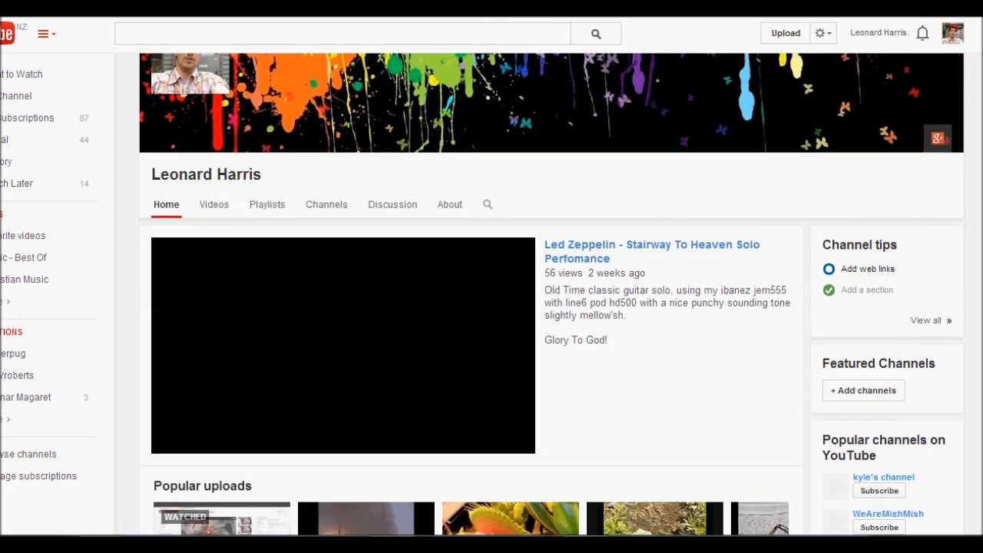
pyautogui.scroll(-3)
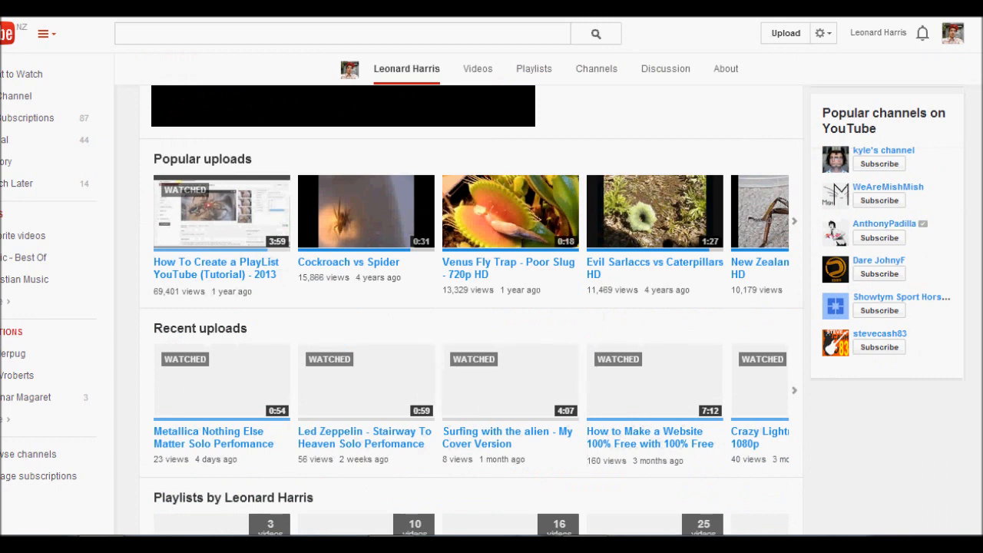
pyautogui.scroll(-3)
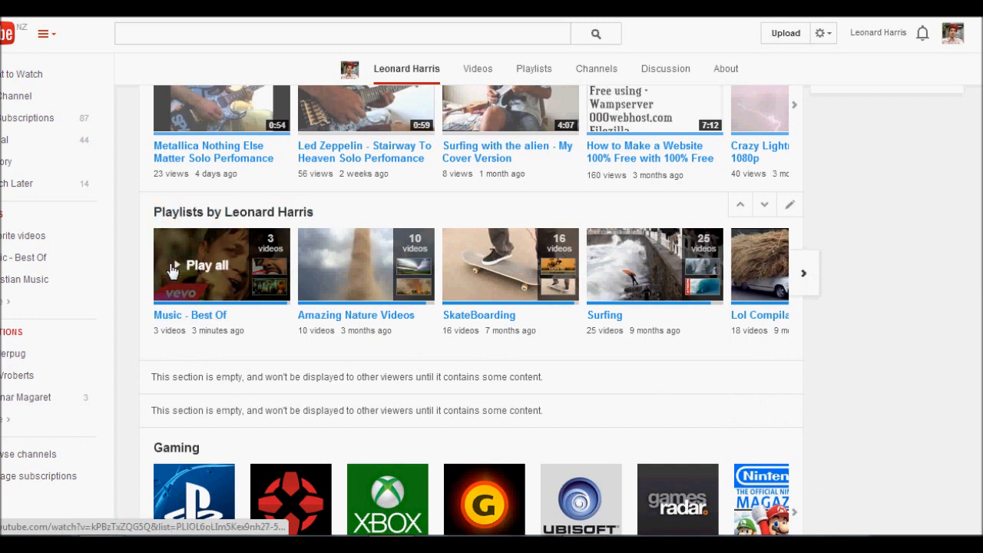
pyautogui.moveTo(521, 352)
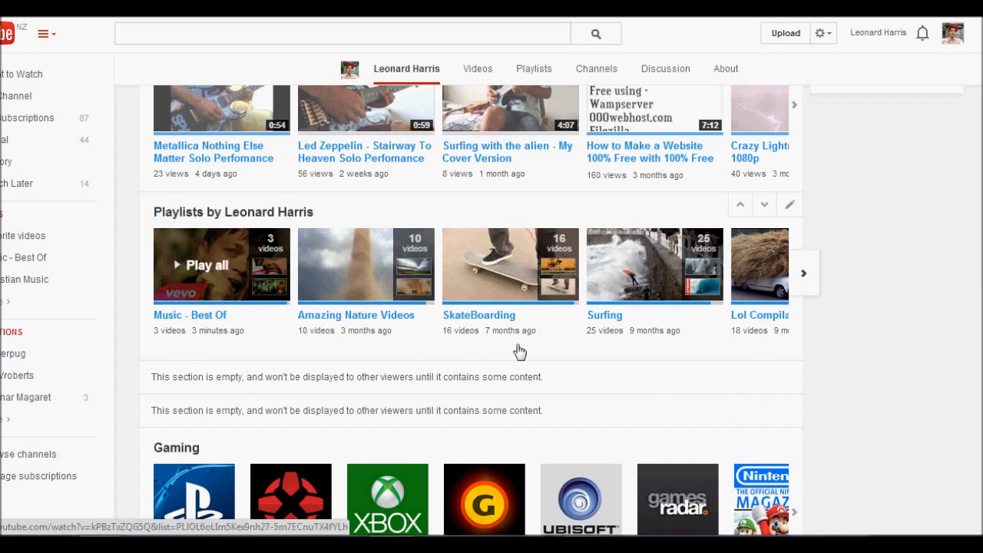
pyautogui.moveTo(673, 300)
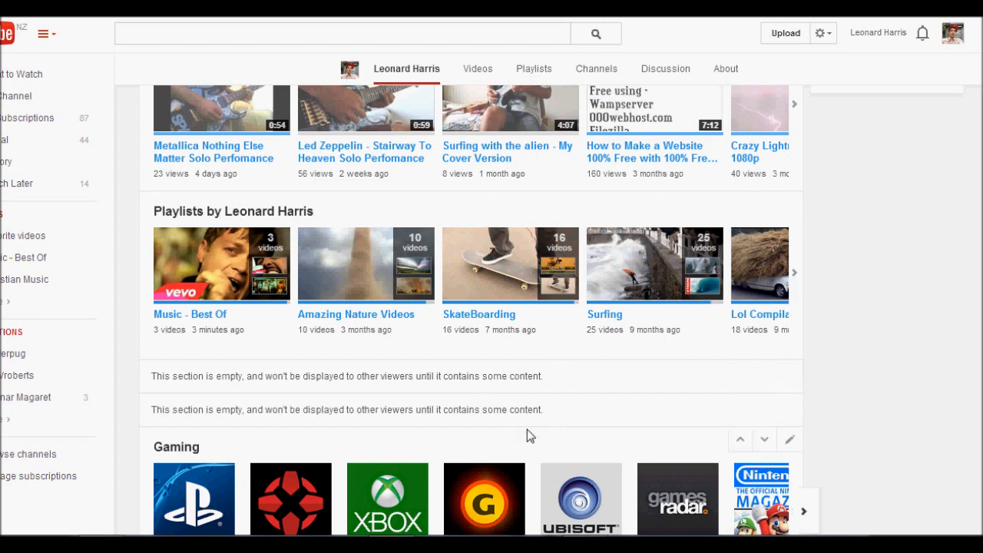
pyautogui.scroll(-3)
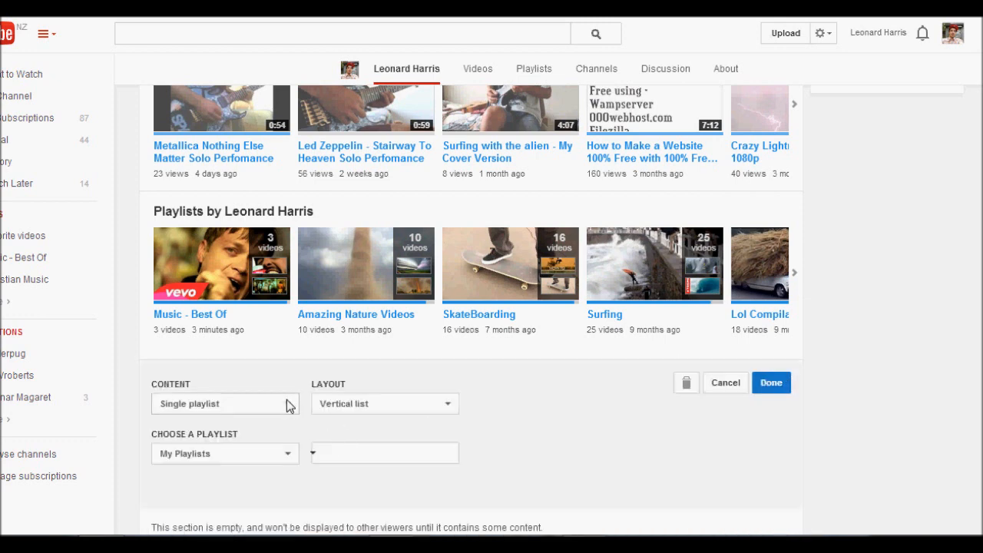
# - Review the section's Content and Layout options, keep Single playlist and Vertical list, and cancel
pyautogui.click(225, 404)
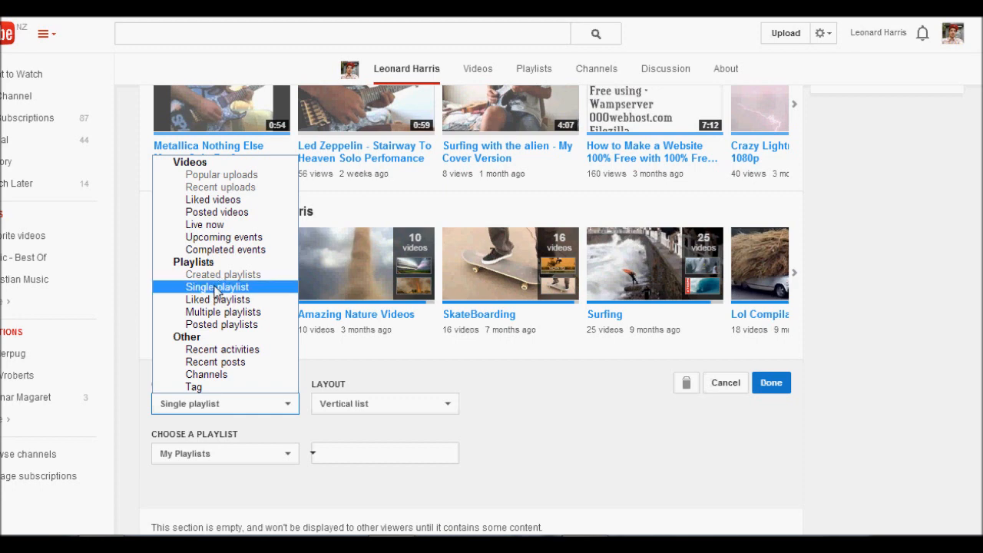
pyautogui.moveTo(222, 350)
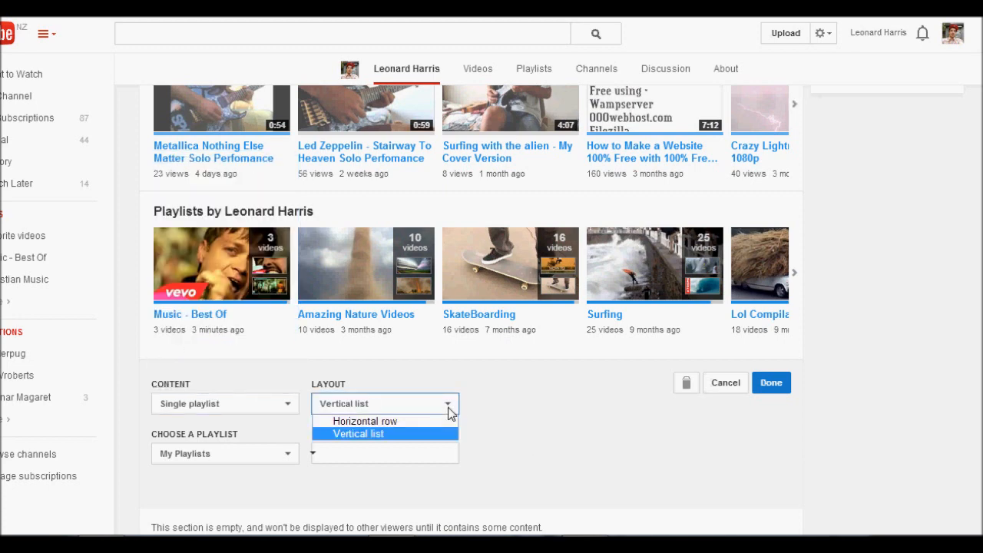
pyautogui.click(358, 433)
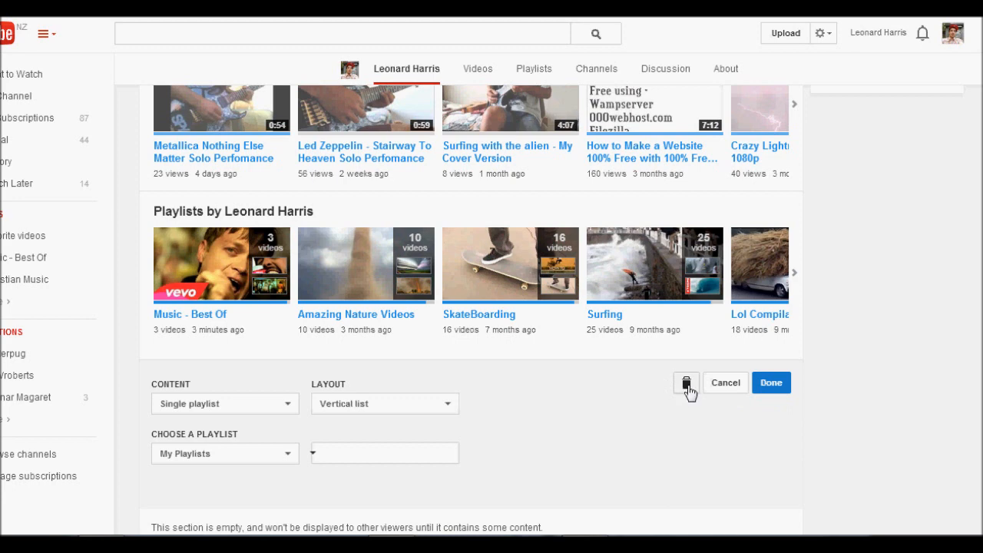
pyautogui.moveTo(687, 386)
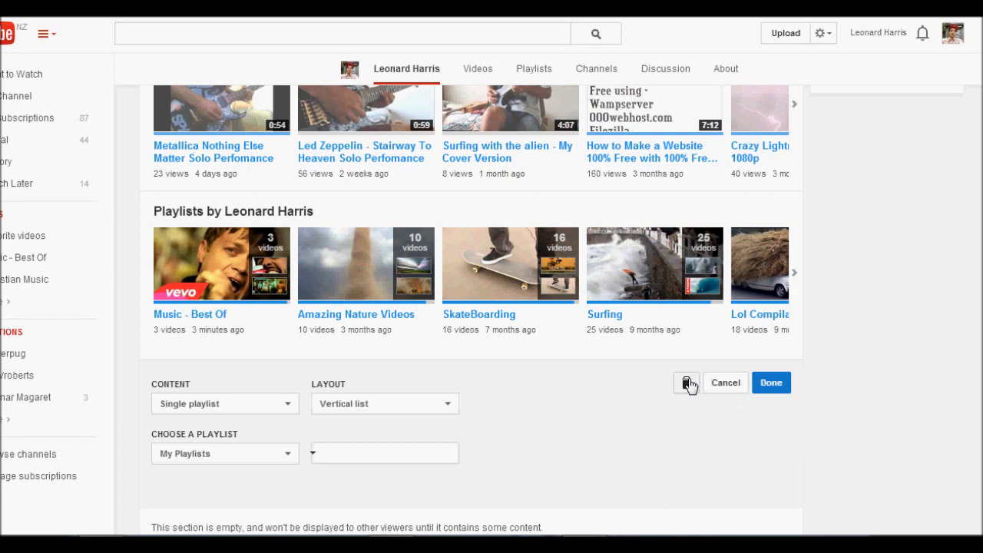
pyautogui.moveTo(665, 450)
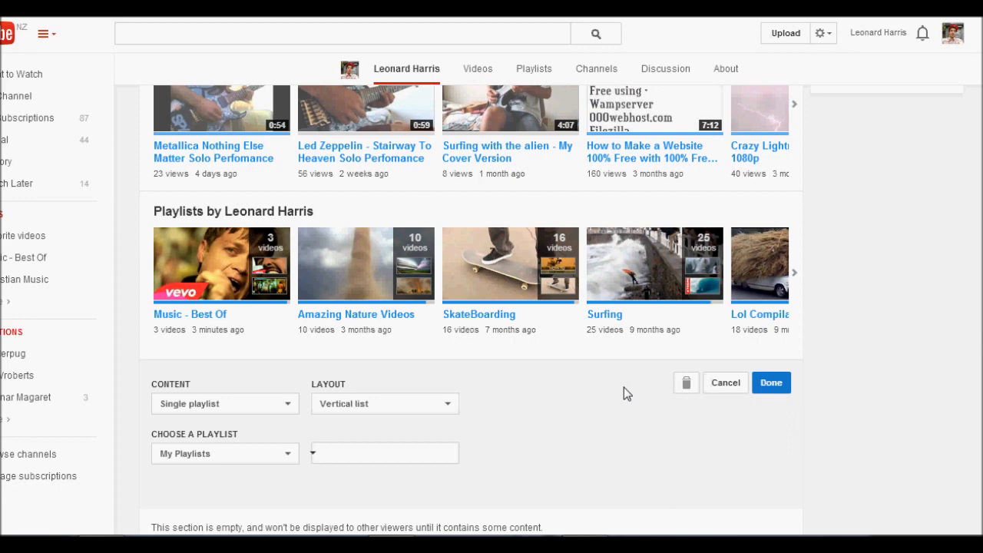
pyautogui.moveTo(342, 403)
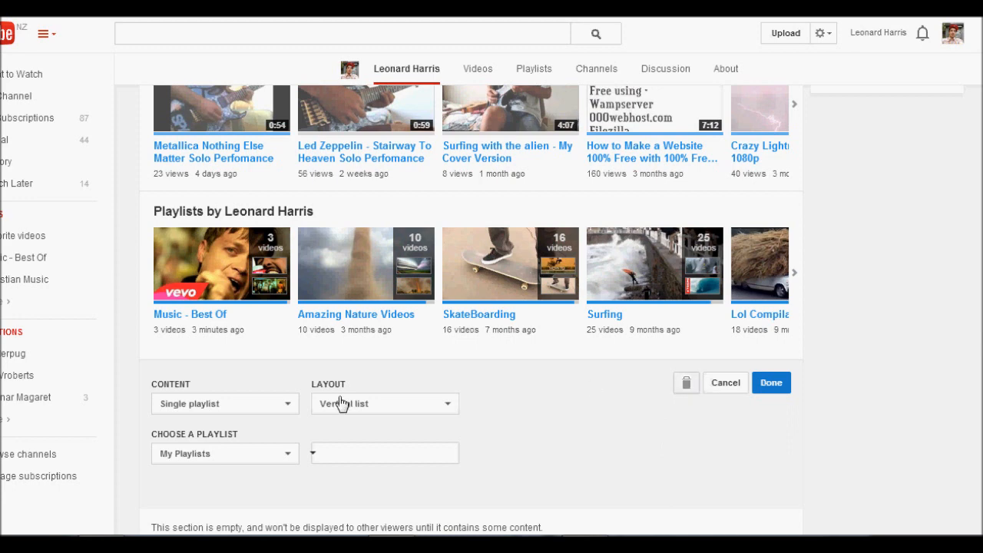
pyautogui.moveTo(611, 384)
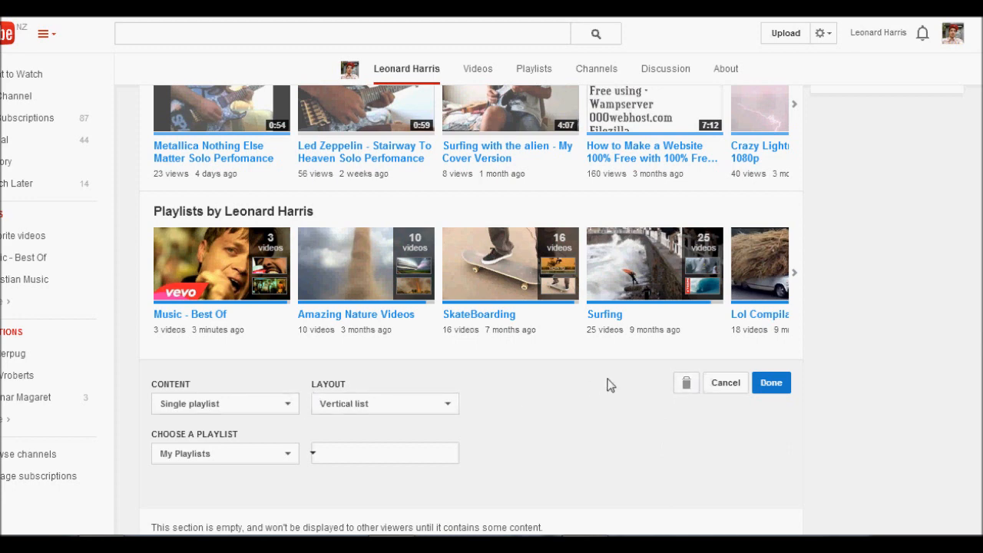
pyautogui.click(770, 382)
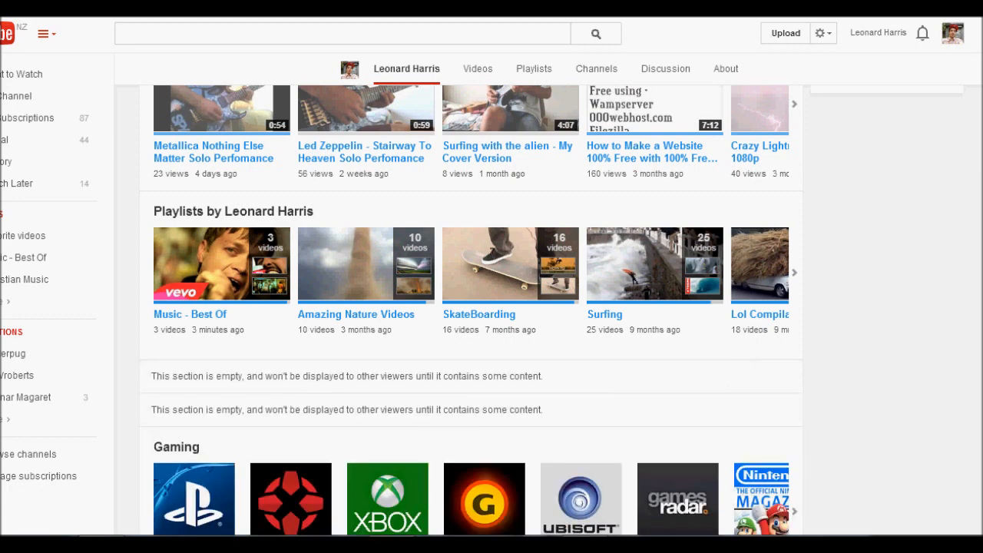